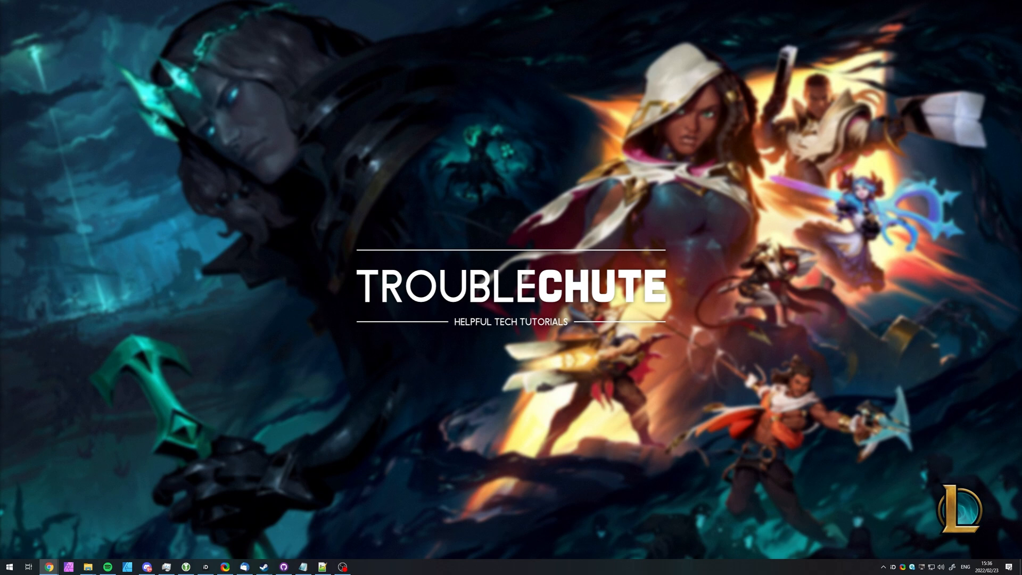
pyautogui.moveTo(372, 438)
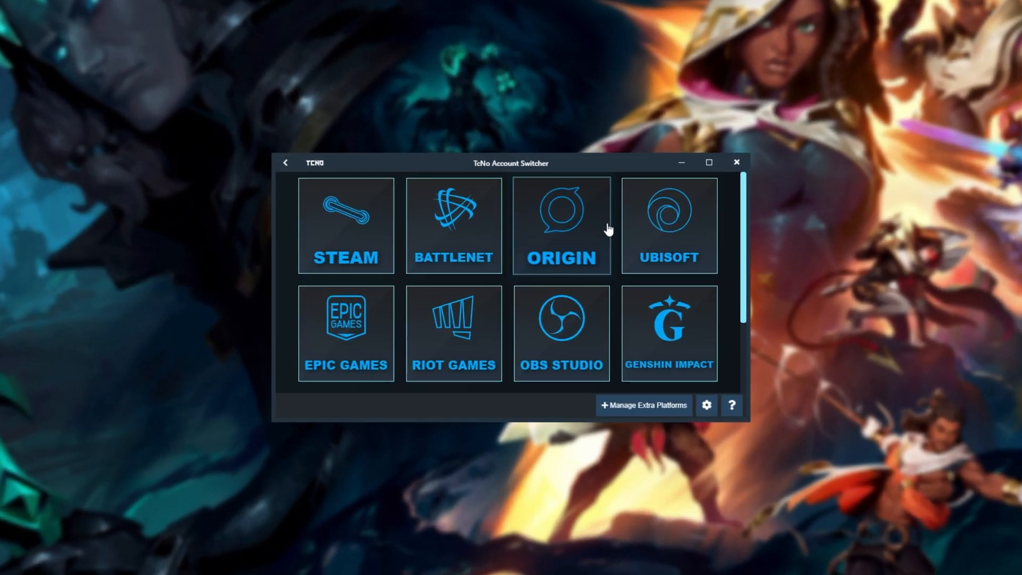
pyautogui.moveTo(642, 406)
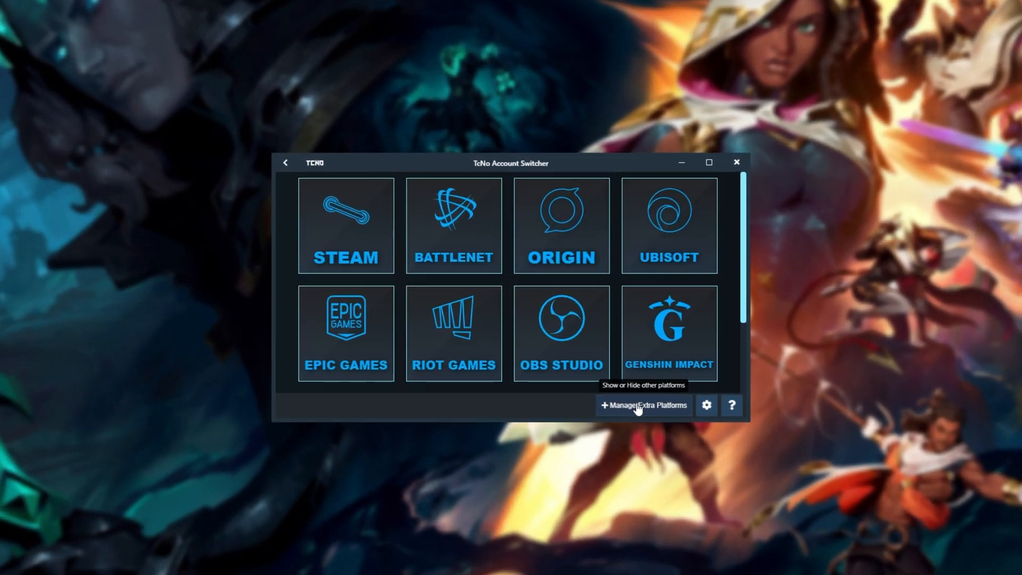
pyautogui.moveTo(452, 329)
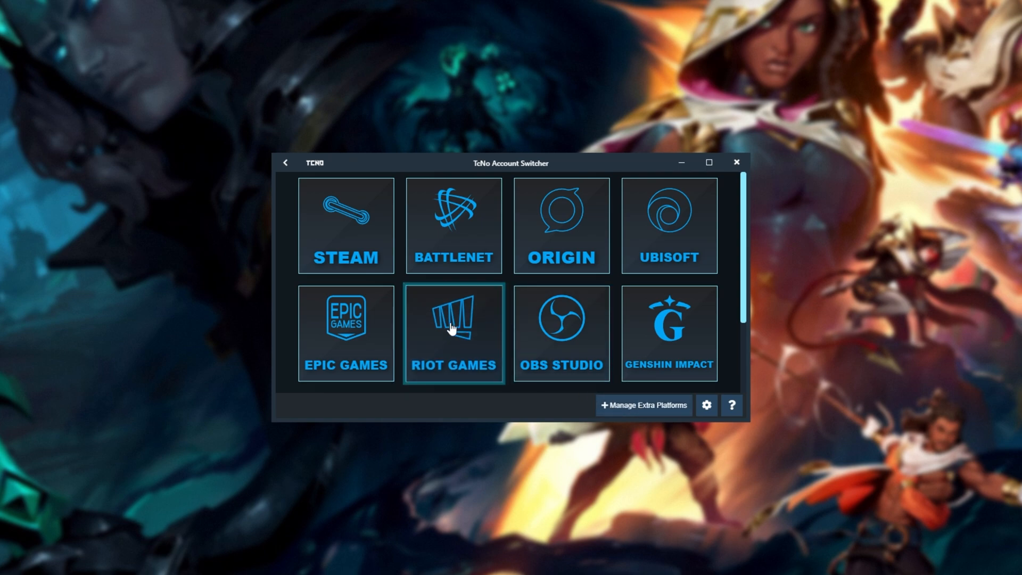
# Review the enabled extra platforms, then close back to the platform grid
pyautogui.click(643, 405)
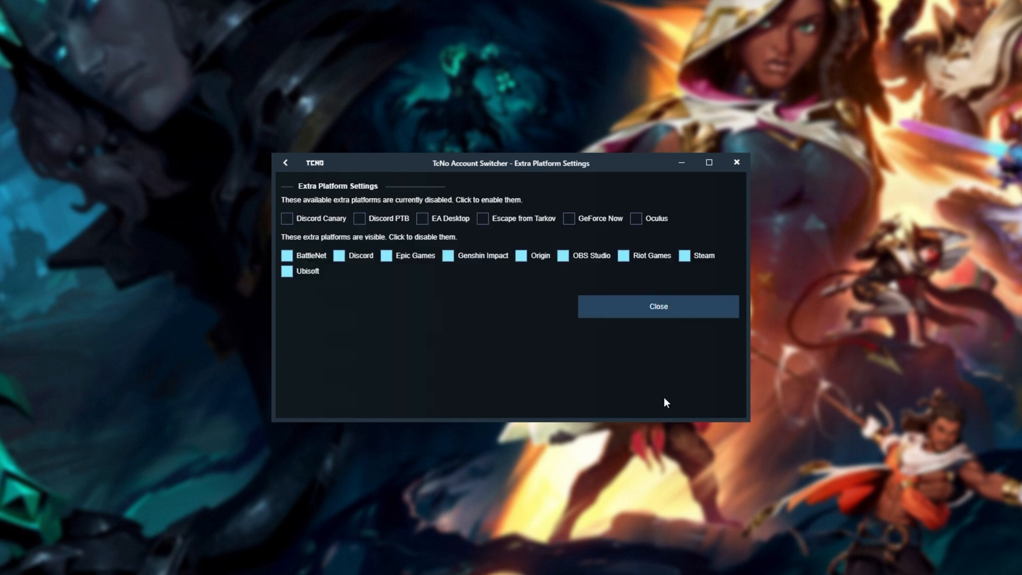
pyautogui.moveTo(584, 209)
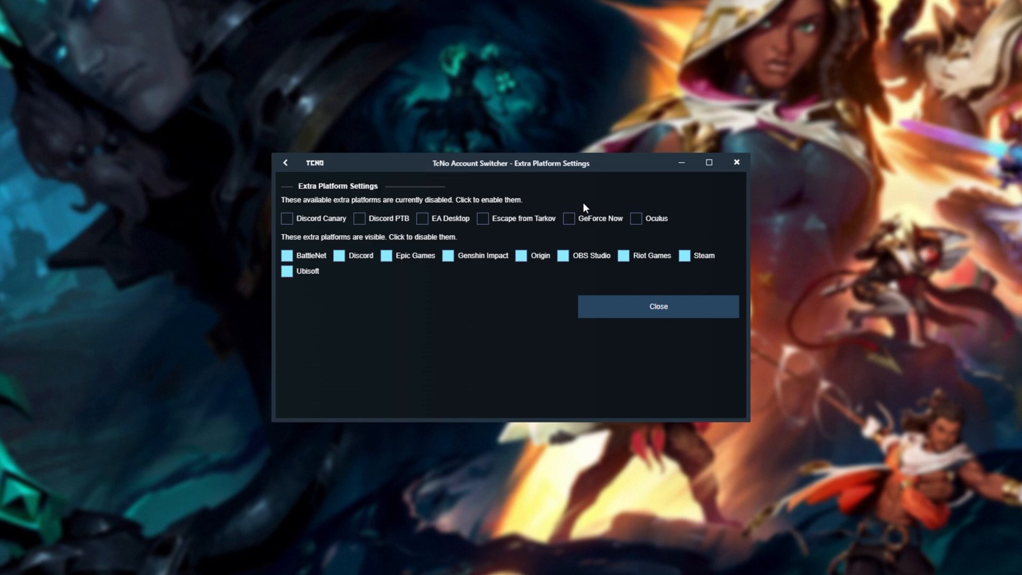
pyautogui.click(657, 307)
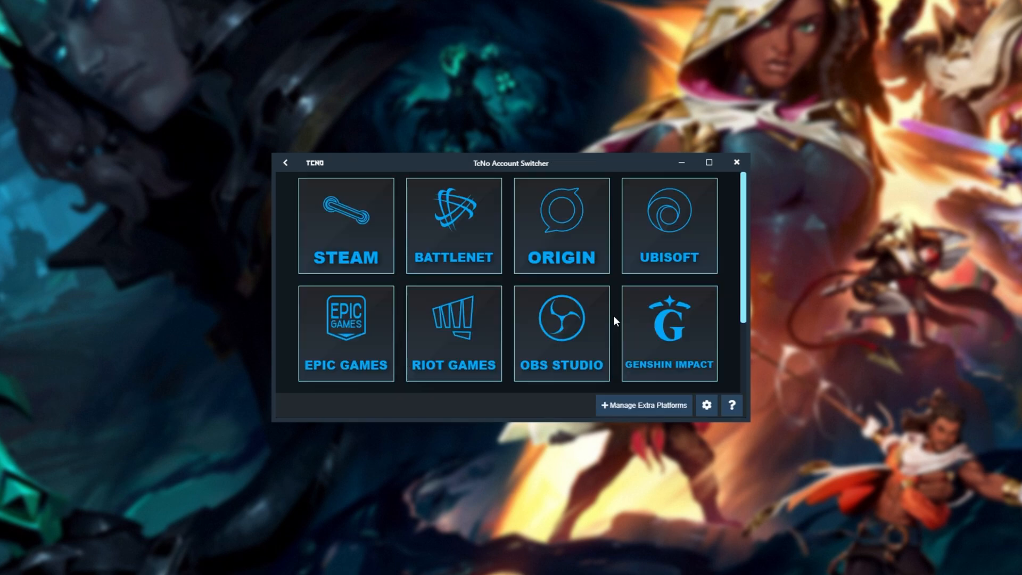
pyautogui.moveTo(453, 332)
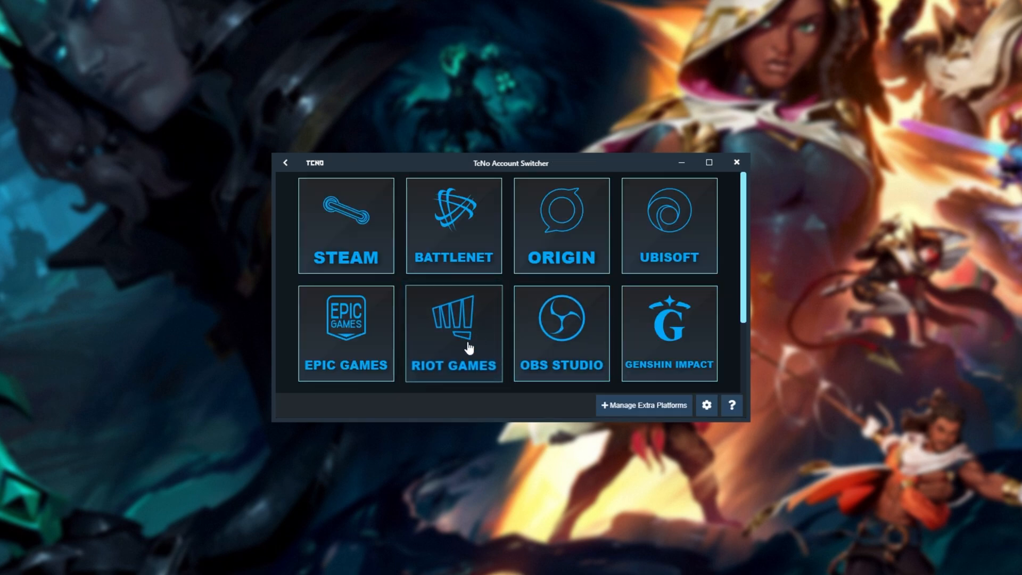
# Open the Riot Games switcher and pin League of Legends as a game shortcut
pyautogui.click(452, 332)
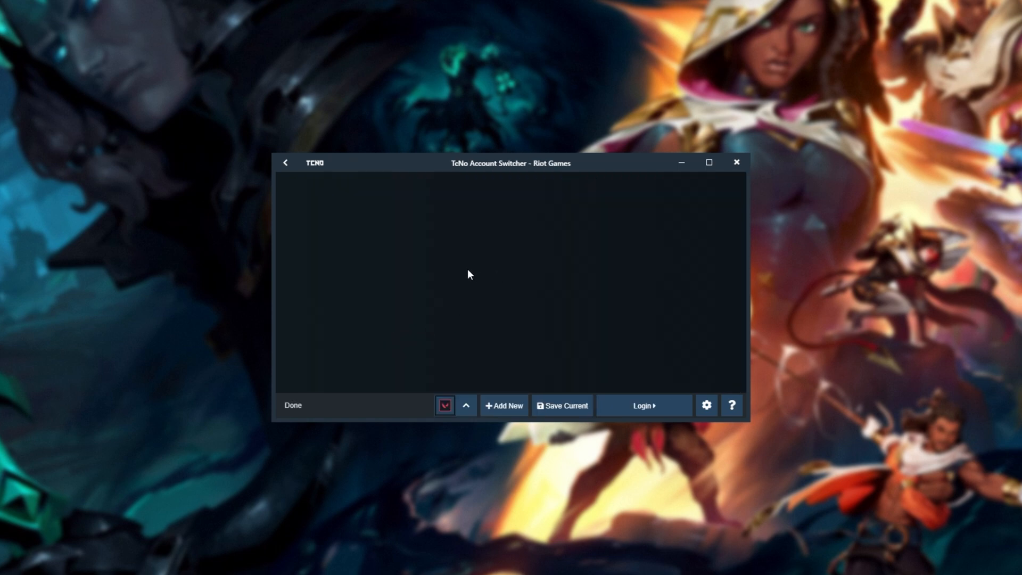
pyautogui.moveTo(447, 267)
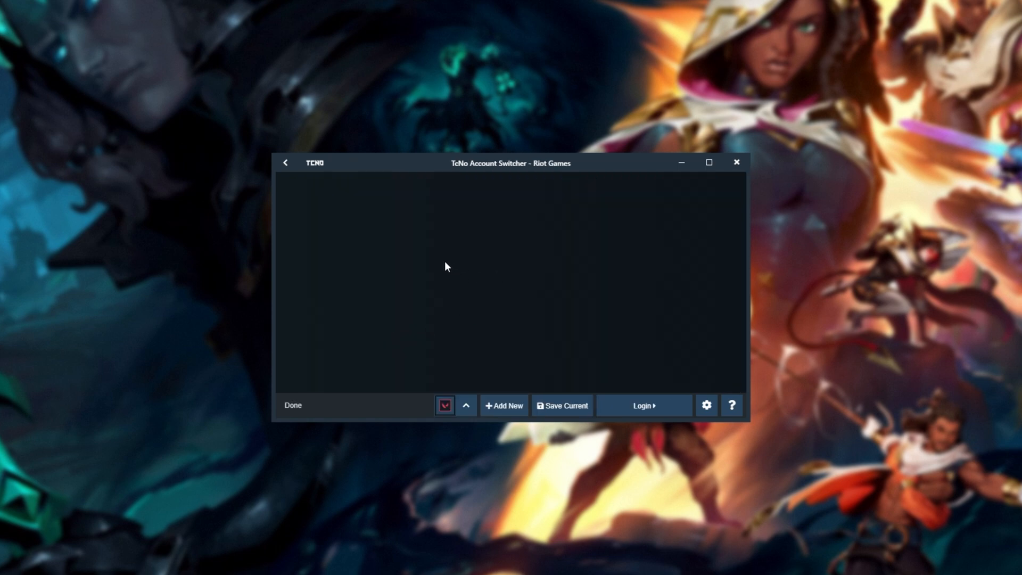
pyautogui.moveTo(466, 406)
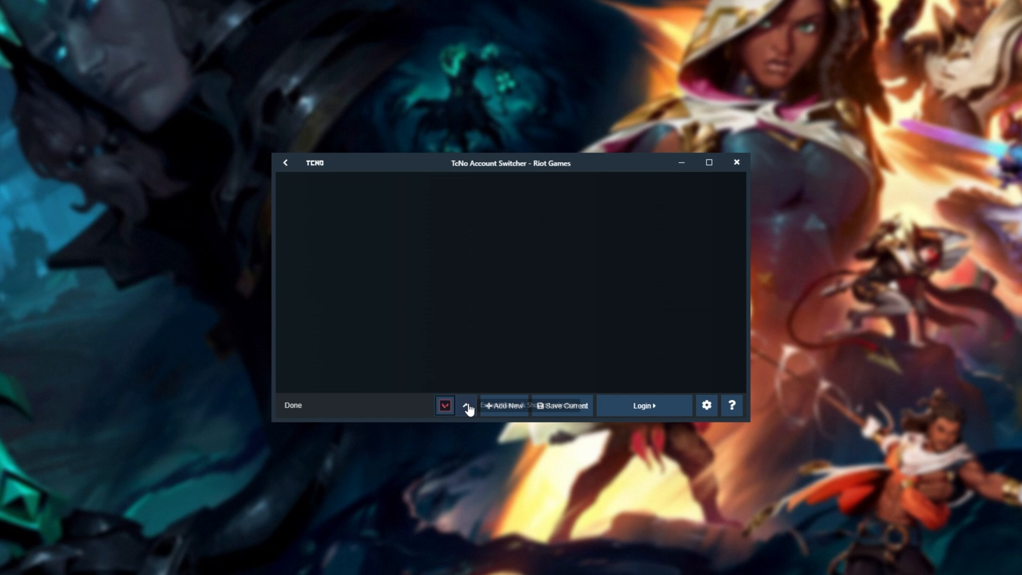
pyautogui.click(464, 405)
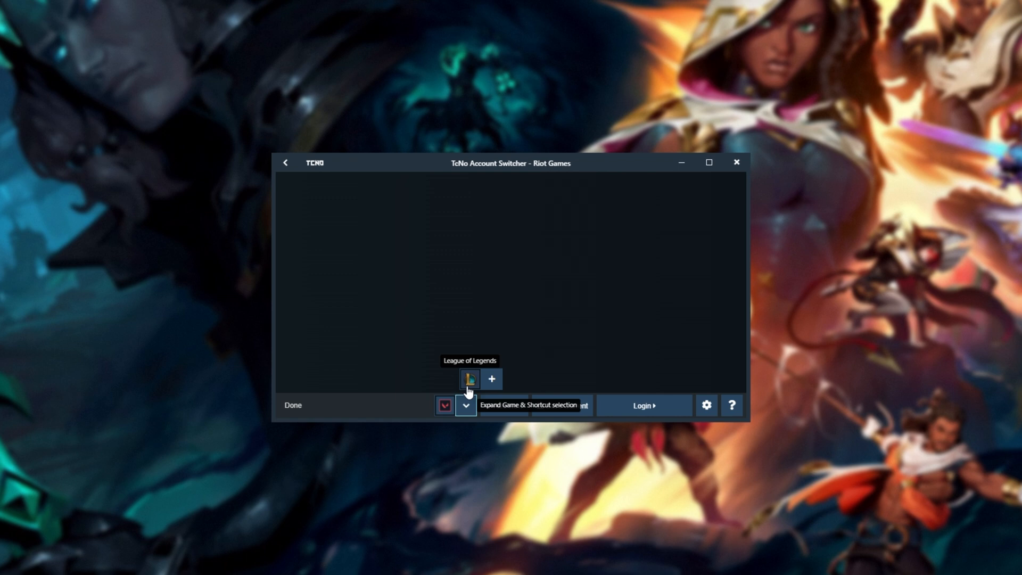
pyautogui.click(465, 405)
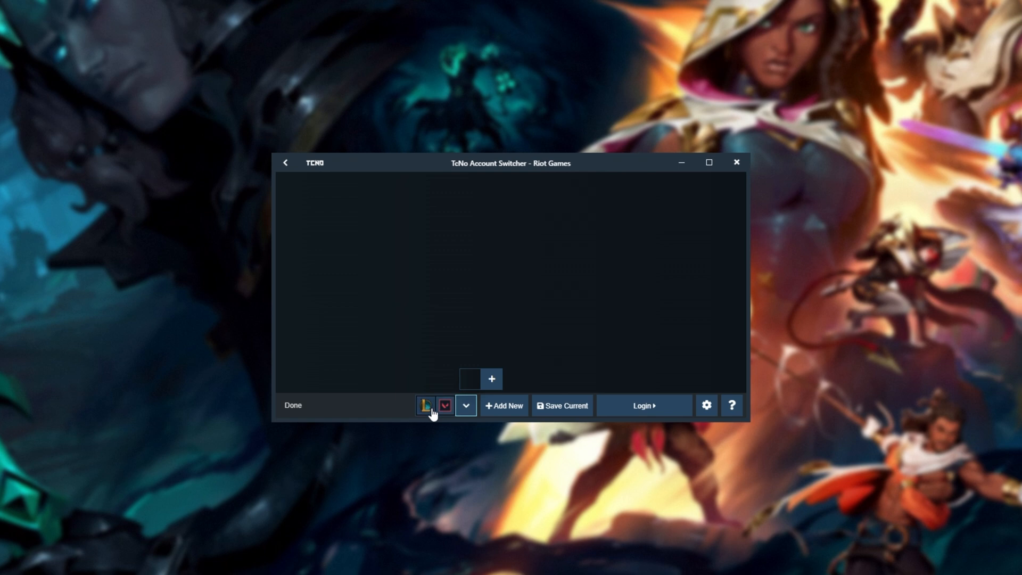
pyautogui.moveTo(461, 365)
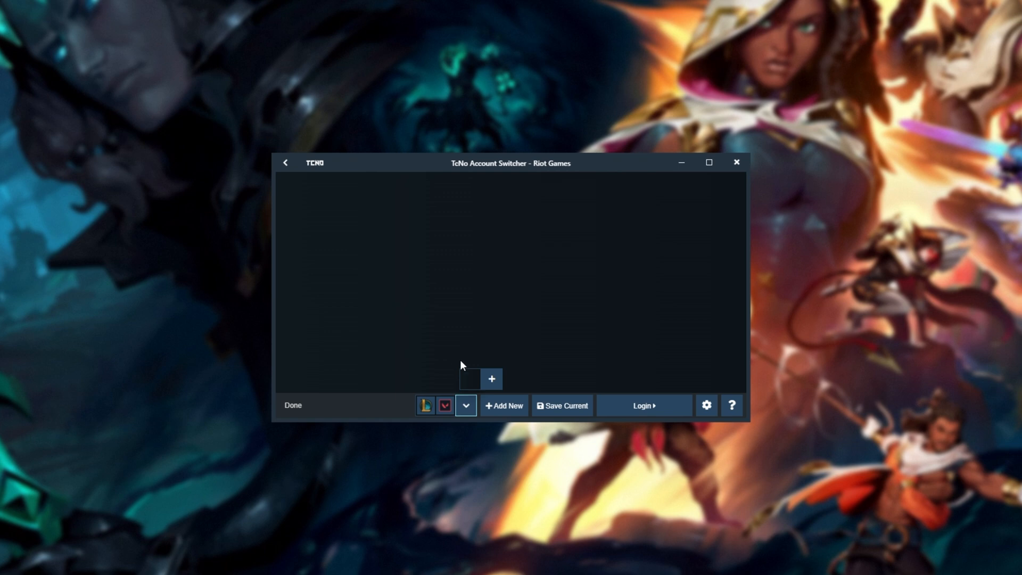
pyautogui.click(491, 378)
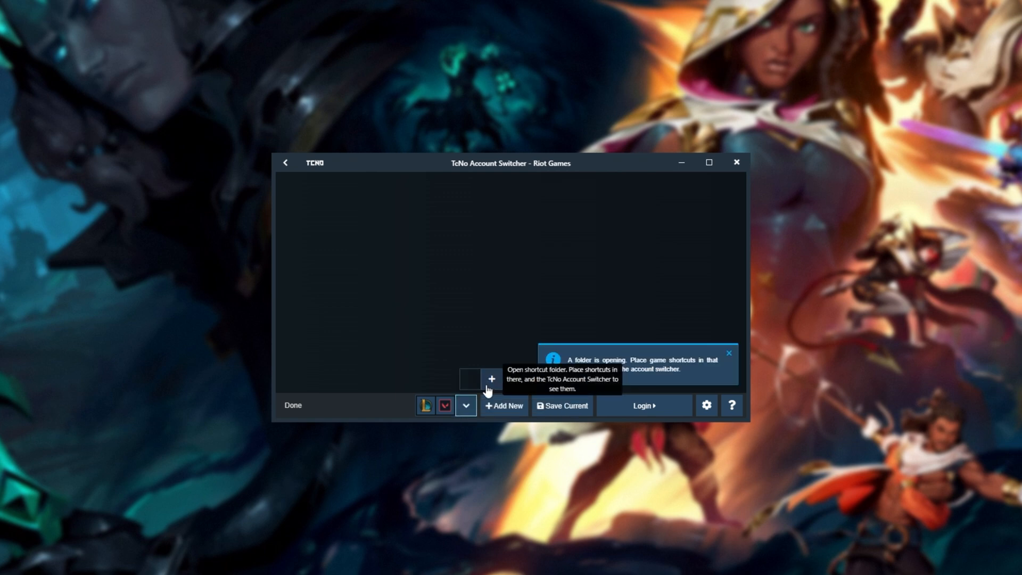
pyautogui.click(490, 378)
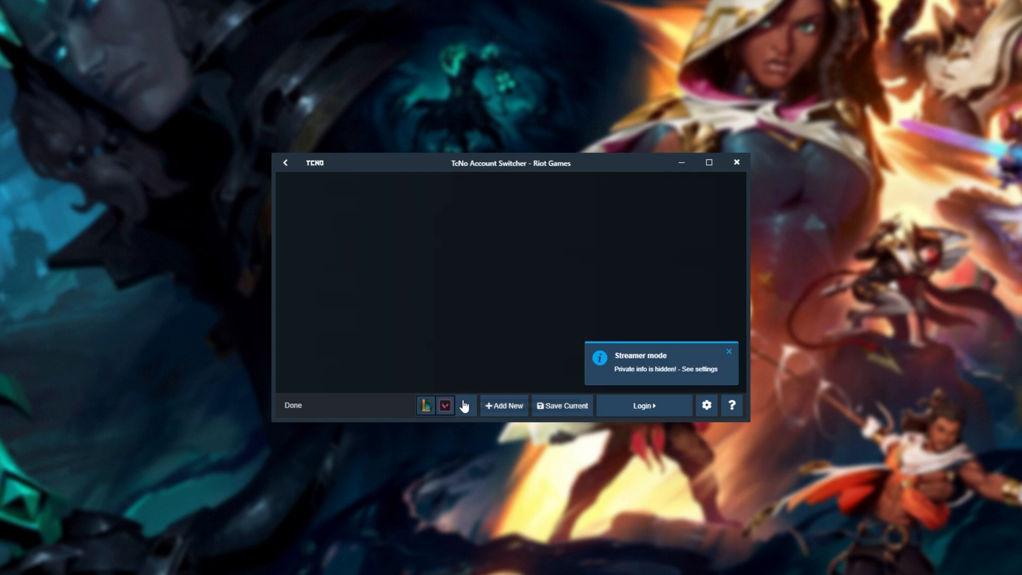
pyautogui.moveTo(464, 404)
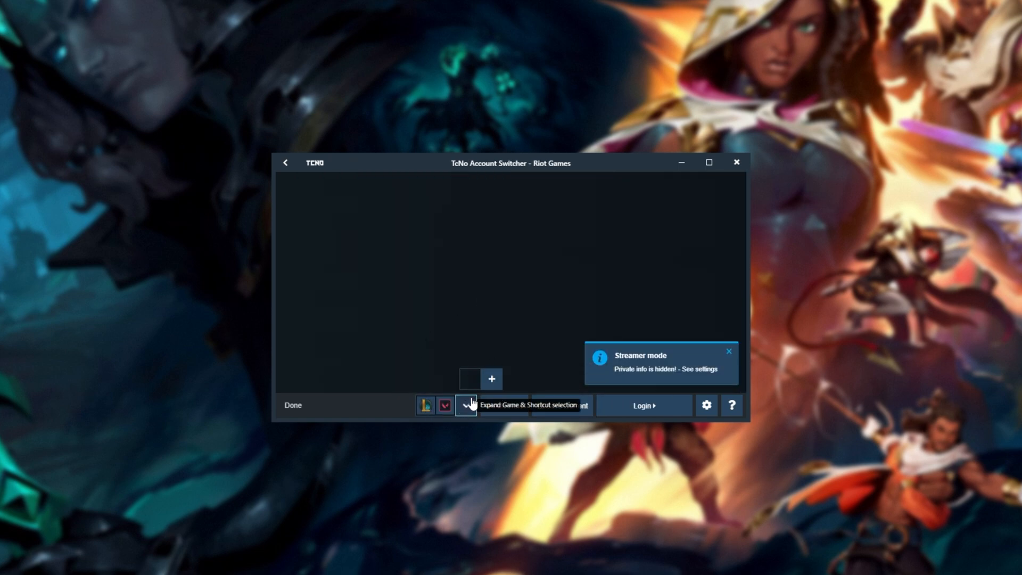
pyautogui.click(465, 404)
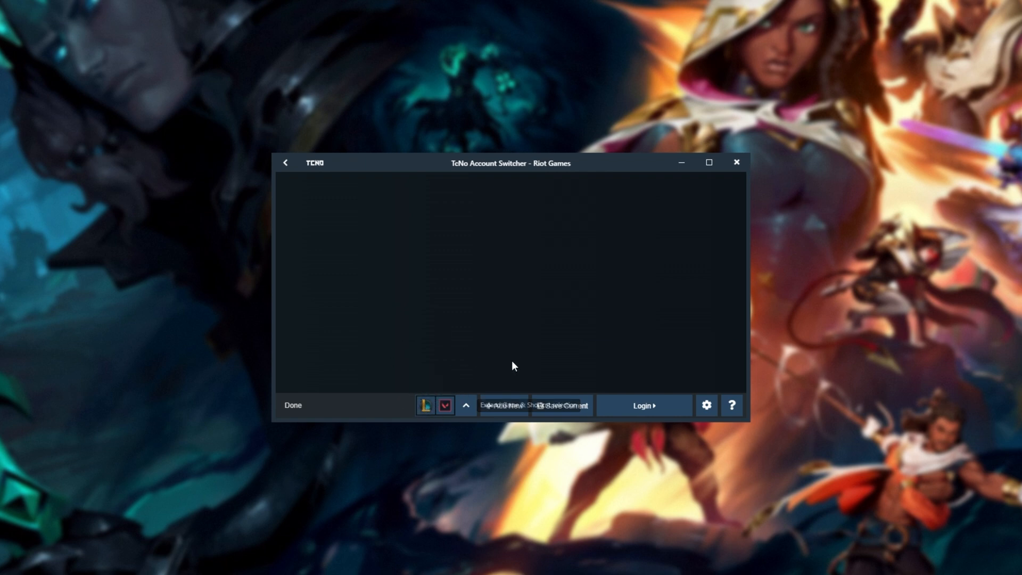
pyautogui.moveTo(567, 298)
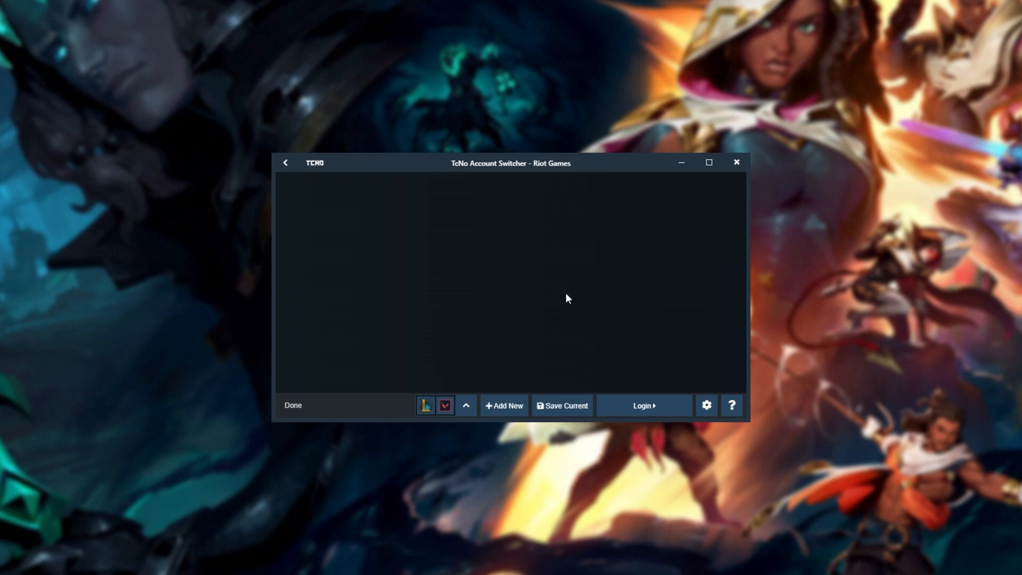
pyautogui.moveTo(426, 405)
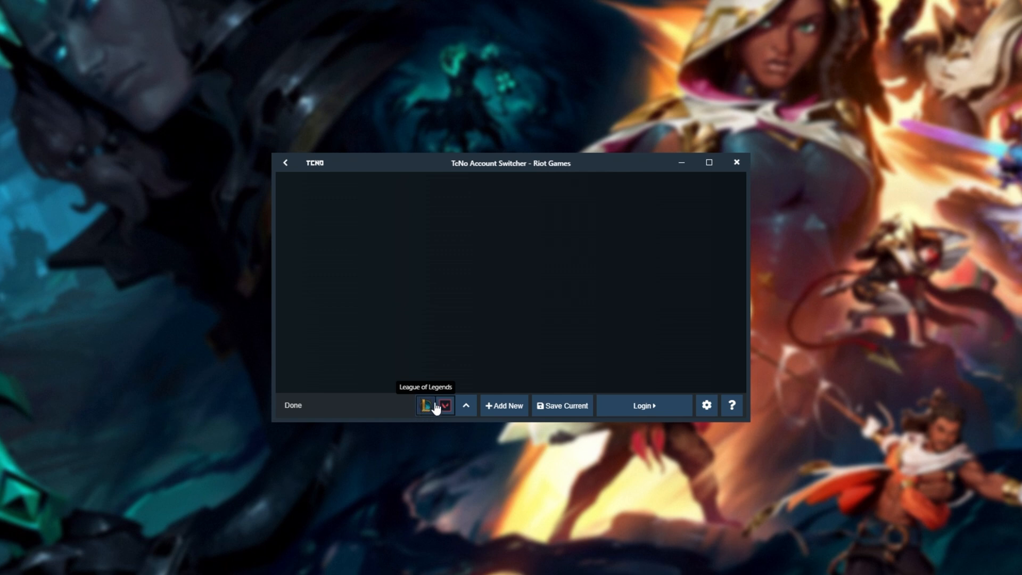
# Launch League of Legends from its shortcut in the switcher
pyautogui.click(426, 406)
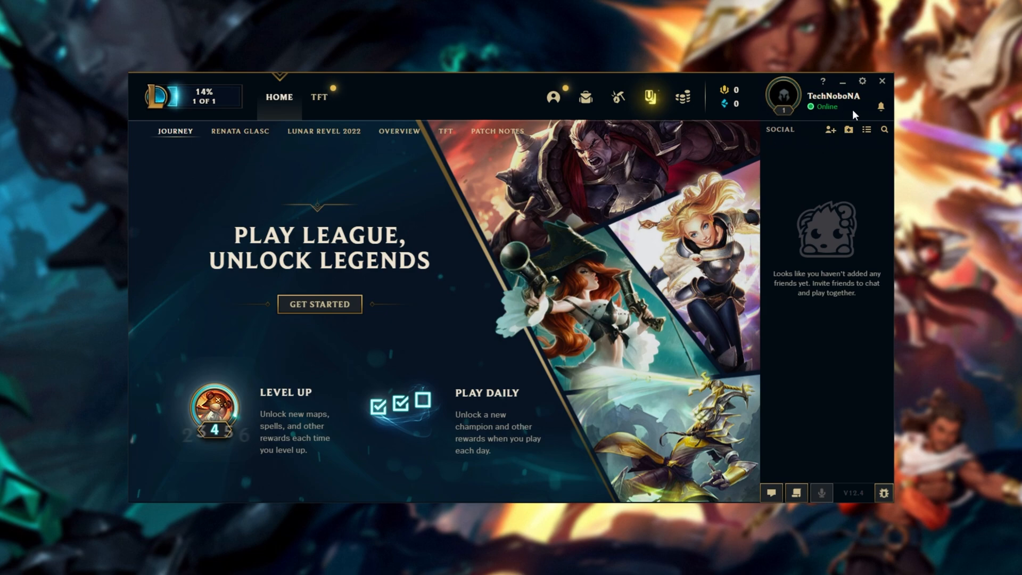
pyautogui.moveTo(851, 104)
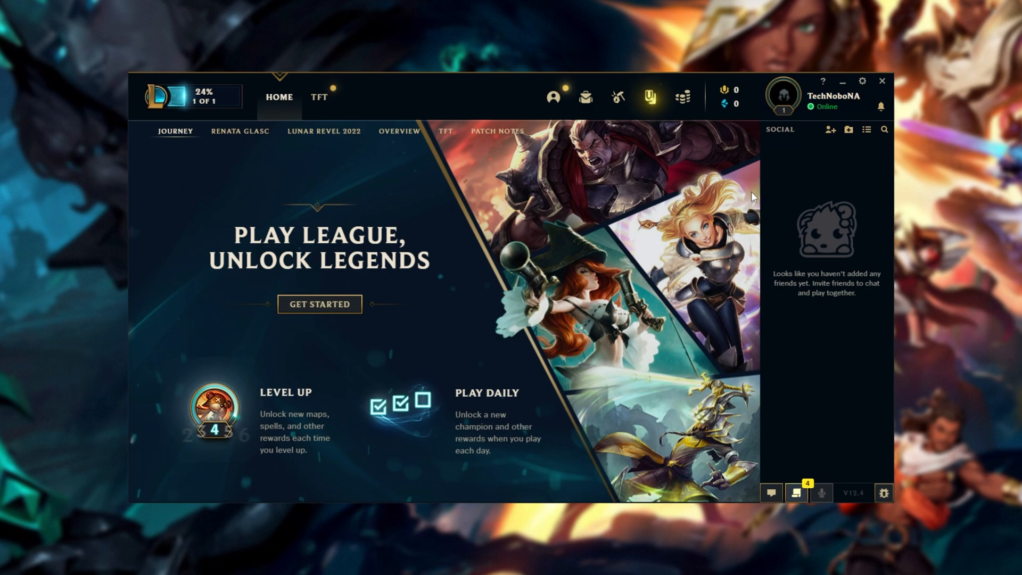
pyautogui.moveTo(856, 117)
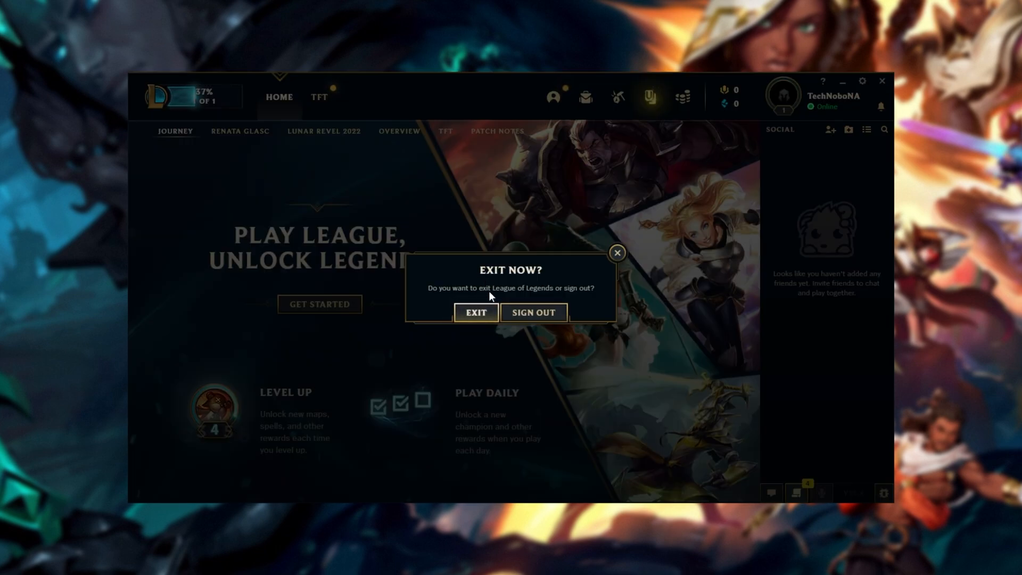
pyautogui.moveTo(532, 312)
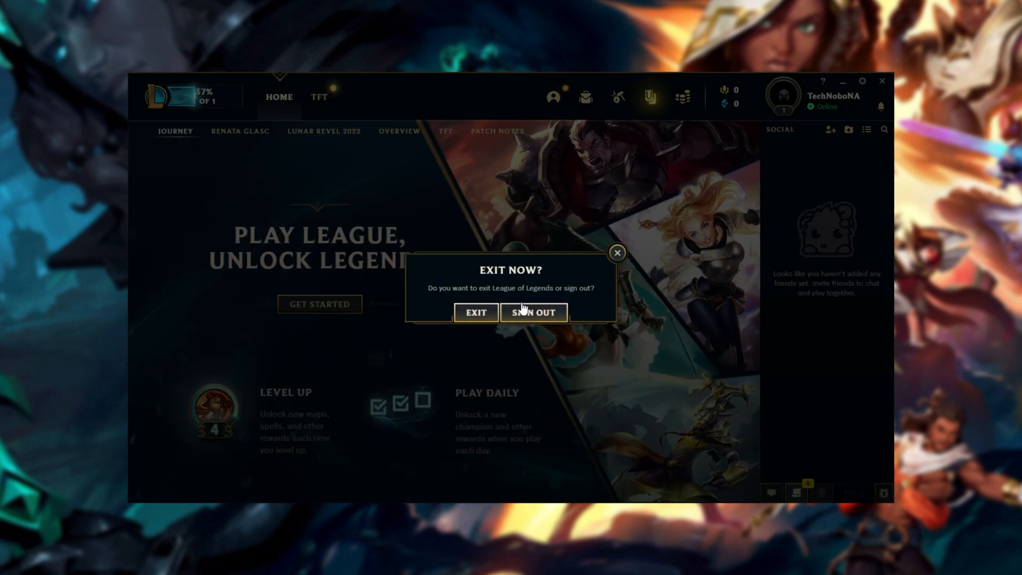
pyautogui.moveTo(682, 384)
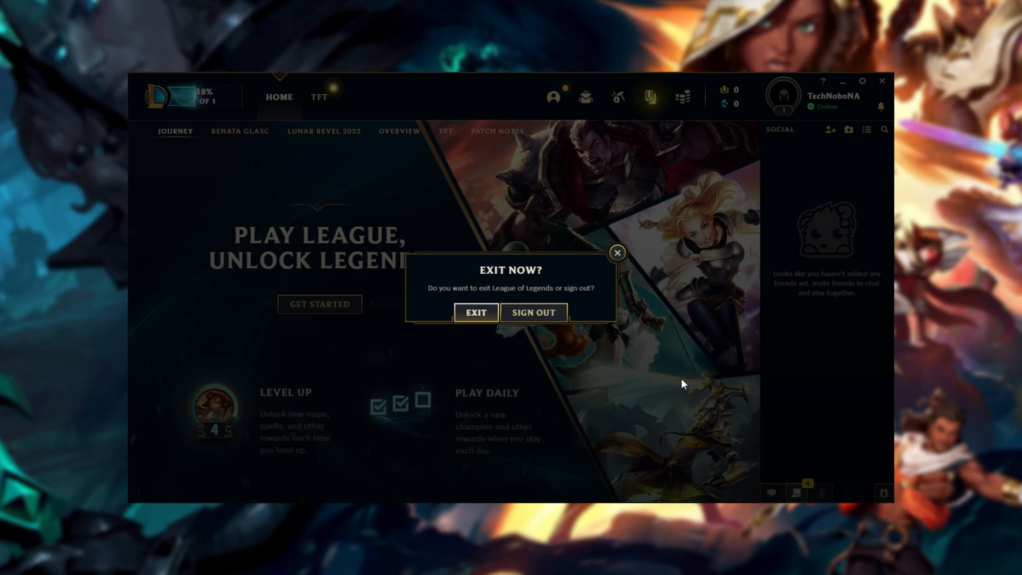
pyautogui.moveTo(577, 244)
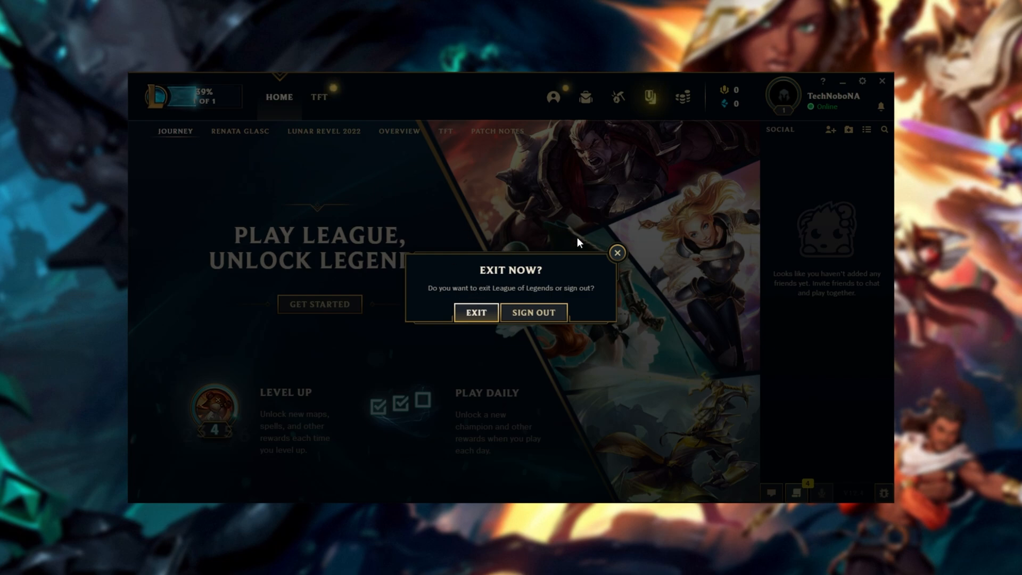
pyautogui.moveTo(534, 312)
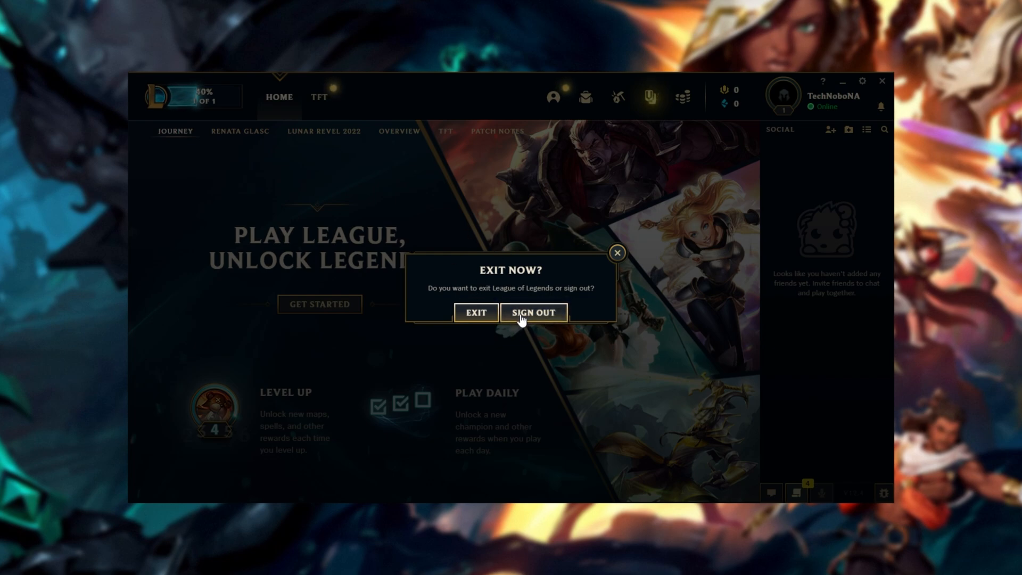
pyautogui.moveTo(658, 181)
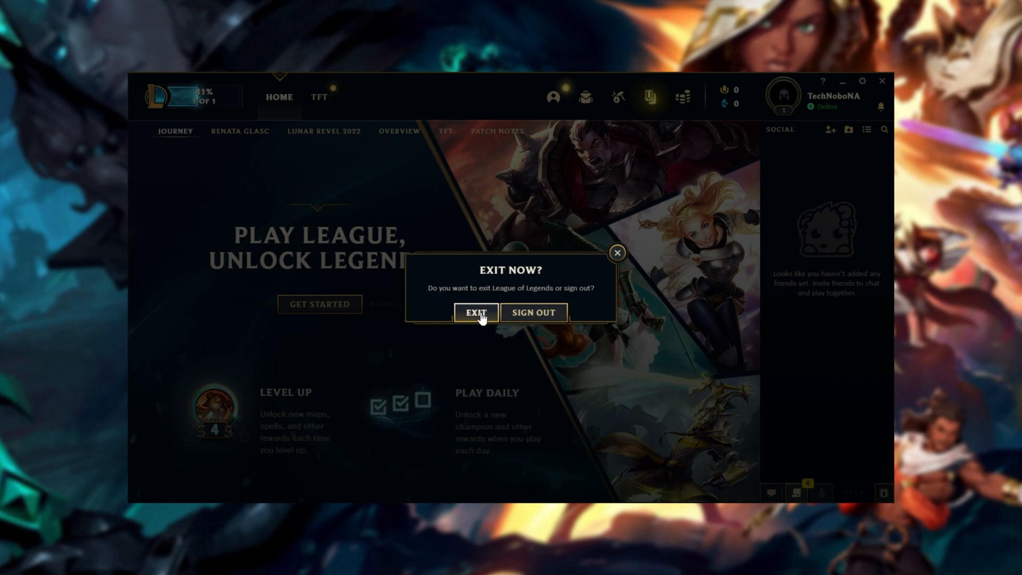
pyautogui.moveTo(638, 180)
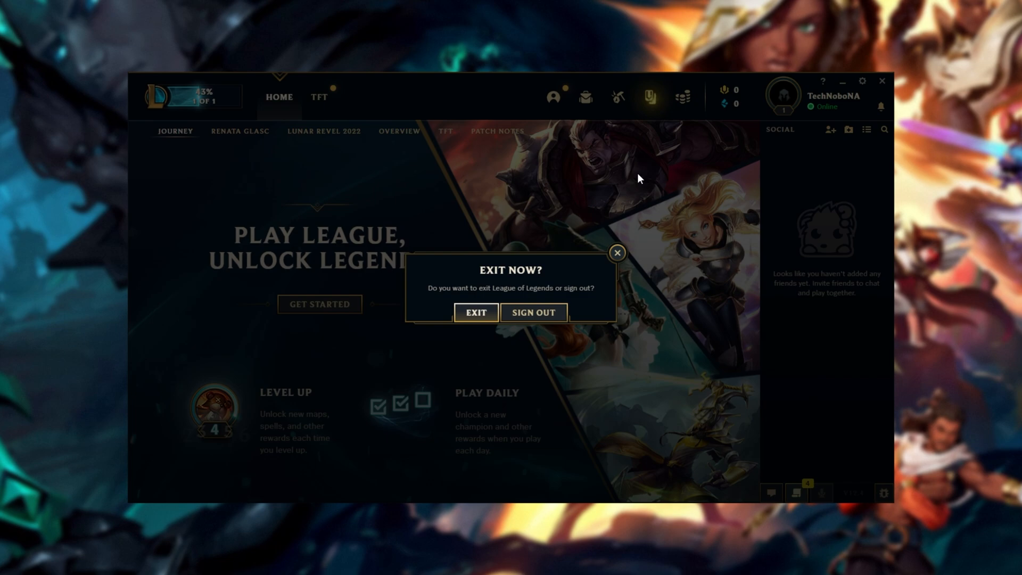
pyautogui.moveTo(476, 320)
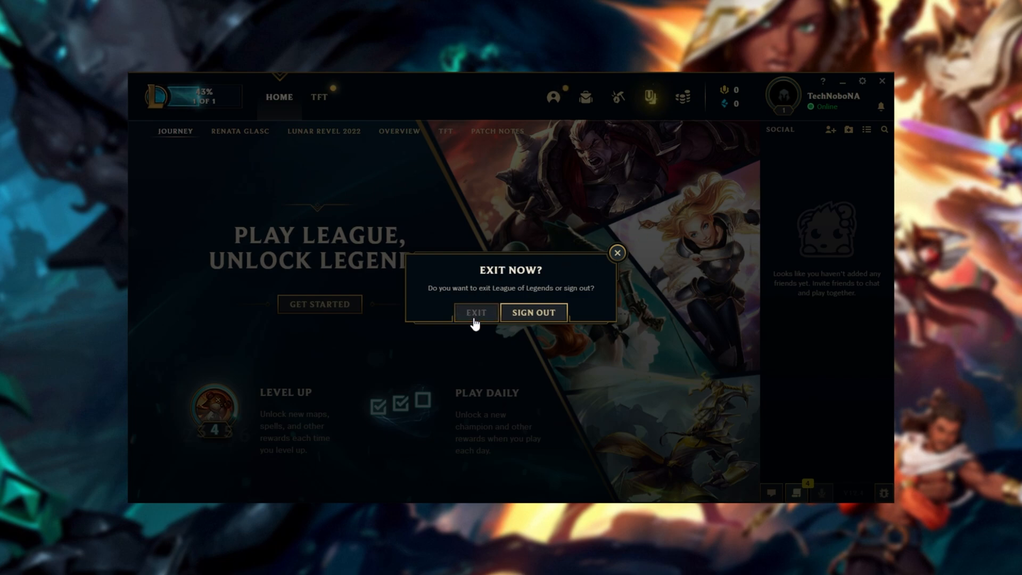
# Exit the League client and save the signed-in Riot account as 'TCNA'
pyautogui.click(533, 316)
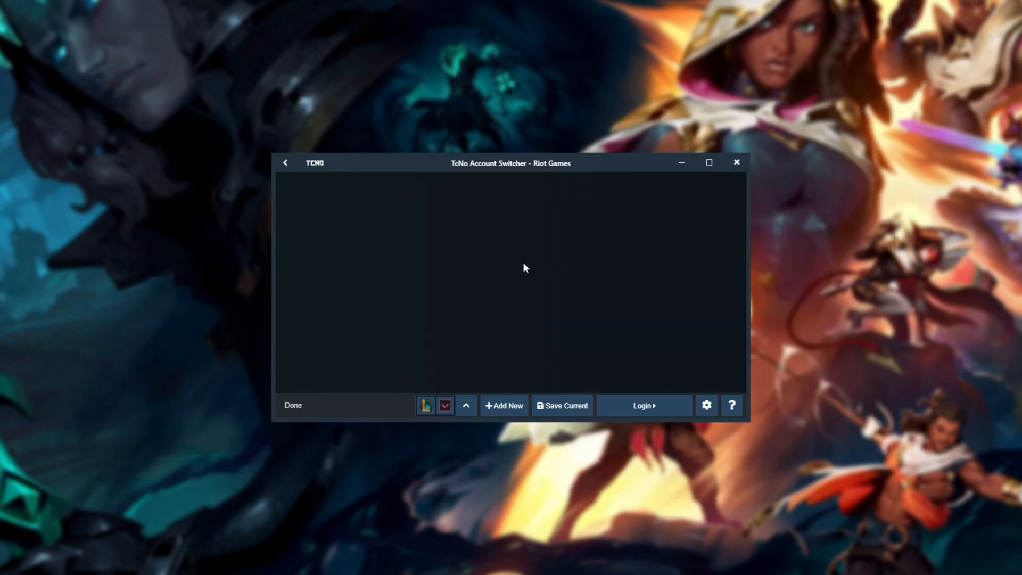
pyautogui.click(562, 405)
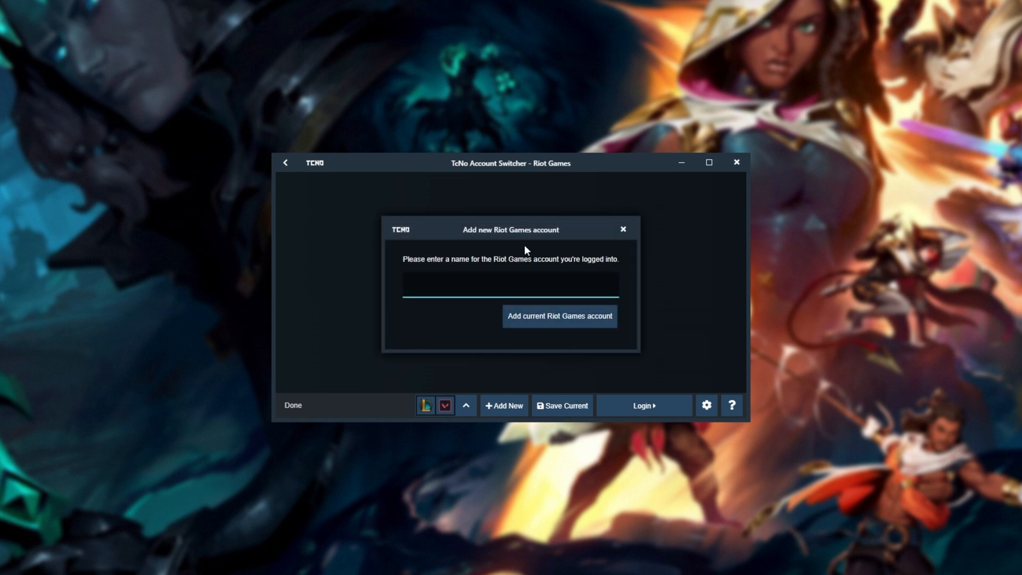
pyautogui.write('TCN')
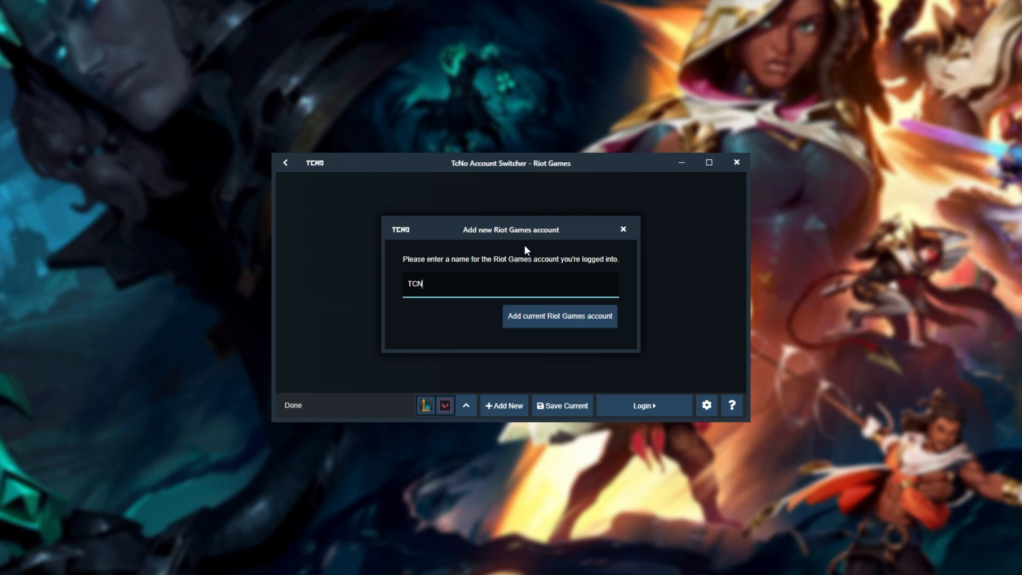
pyautogui.write('A')
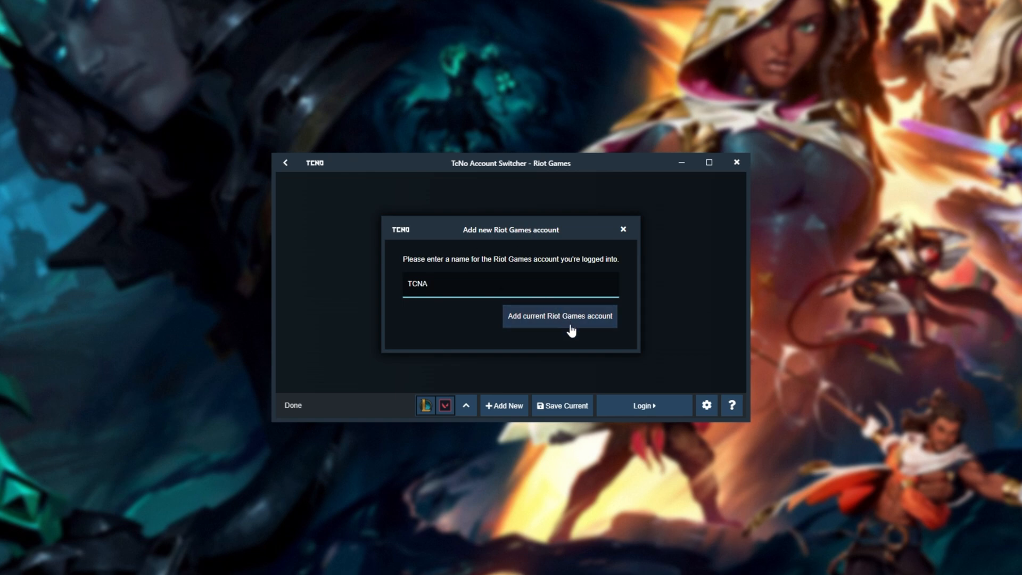
pyautogui.click(559, 316)
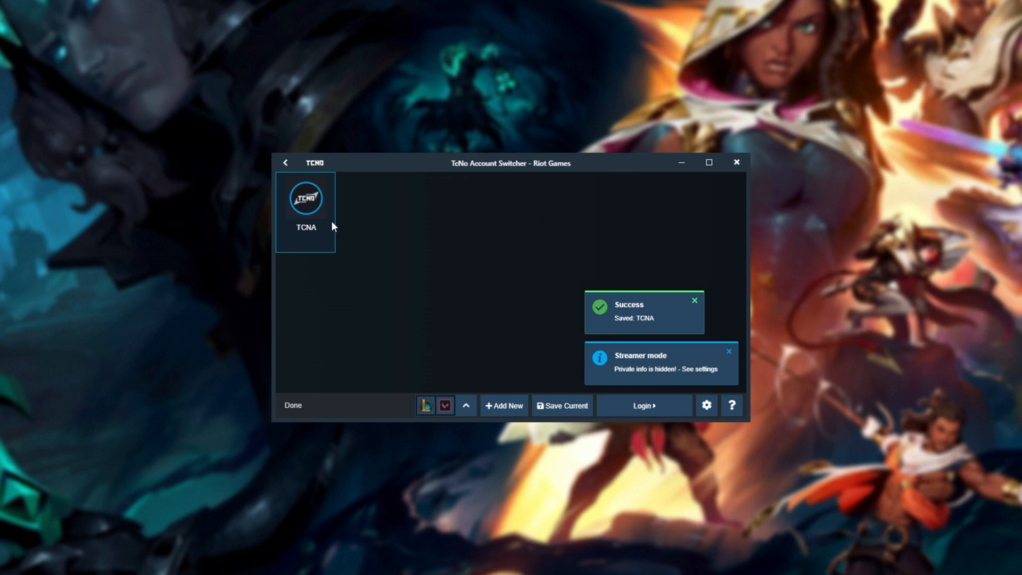
# Create a desktop shortcut for the TCNA account from its right-click menu
pyautogui.click(503, 405)
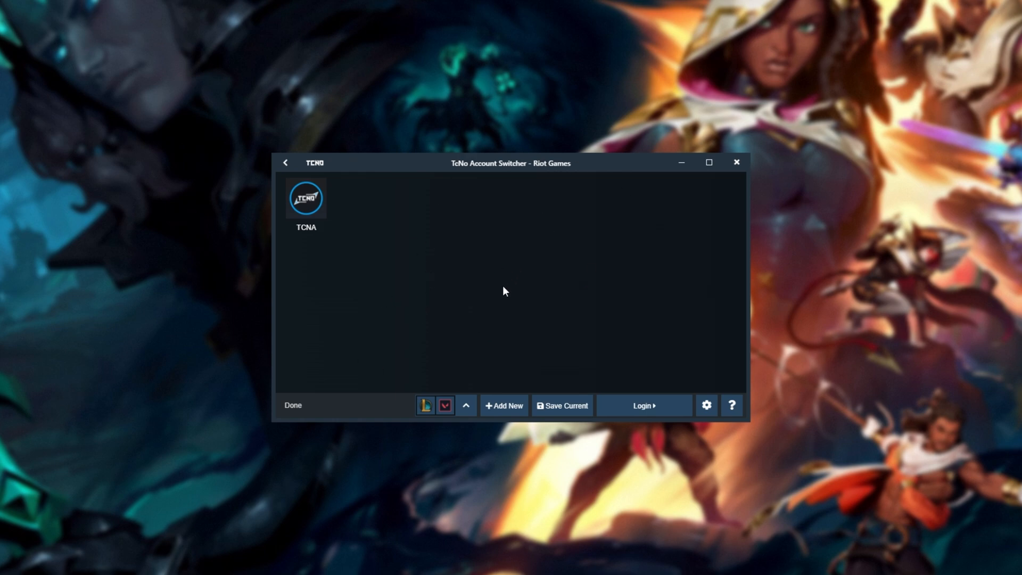
pyautogui.moveTo(312, 241)
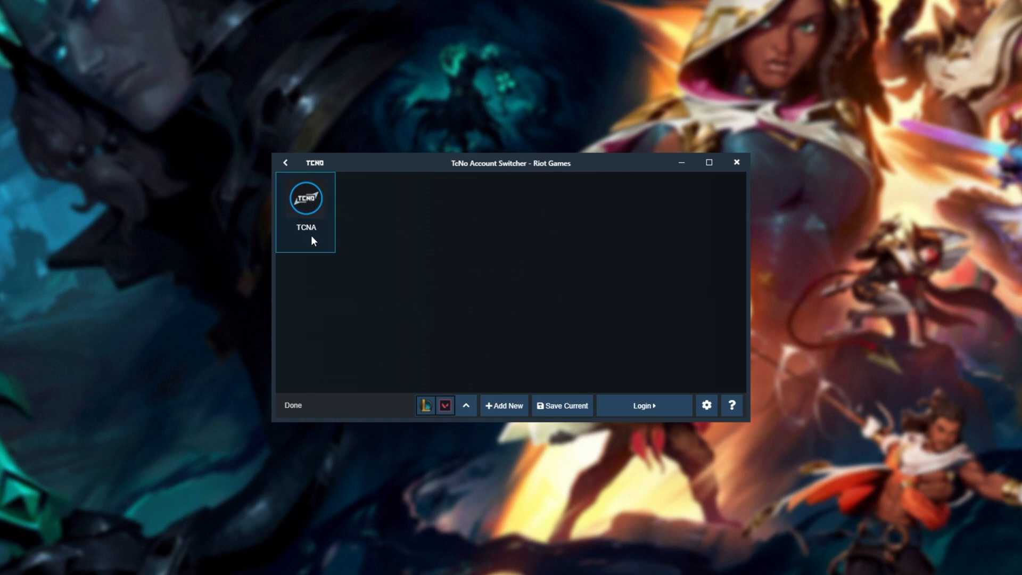
pyautogui.moveTo(313, 203)
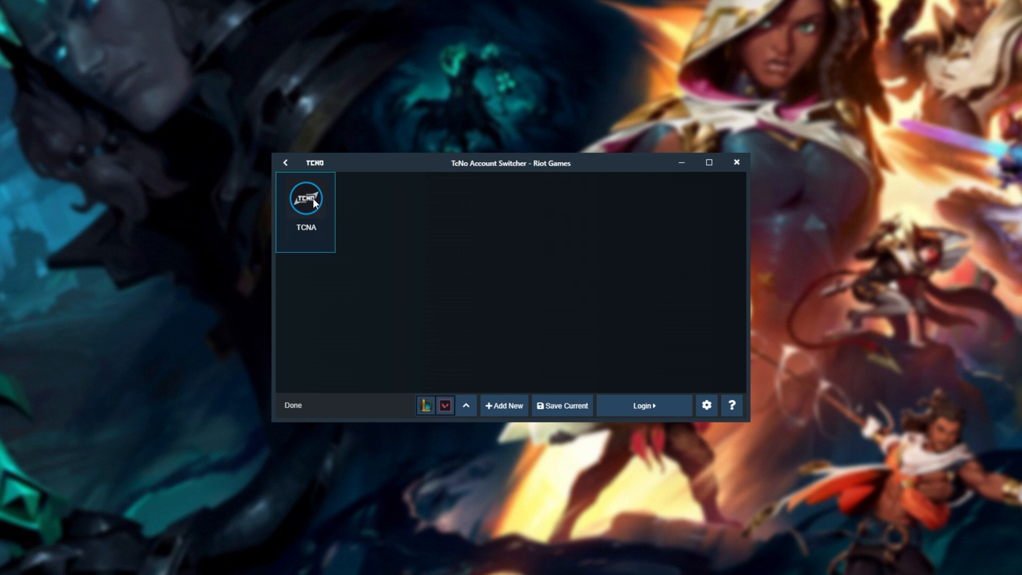
pyautogui.rightClick(306, 198)
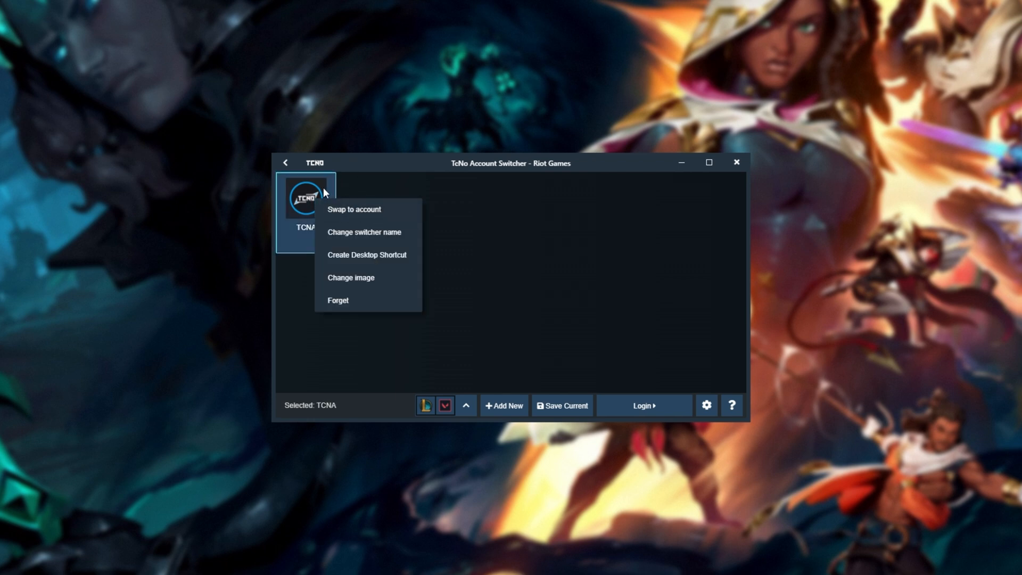
pyautogui.click(538, 392)
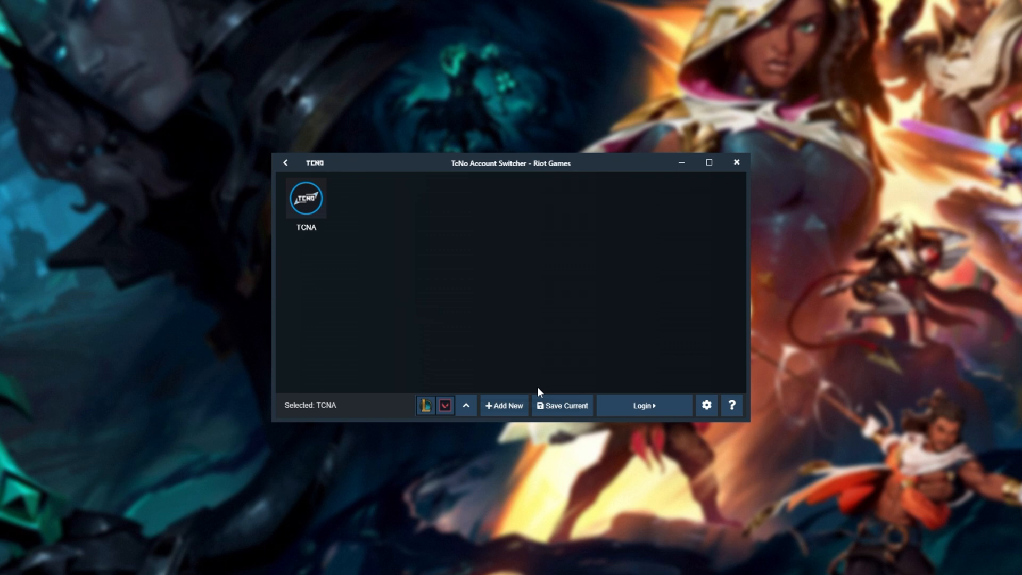
pyautogui.moveTo(461, 302)
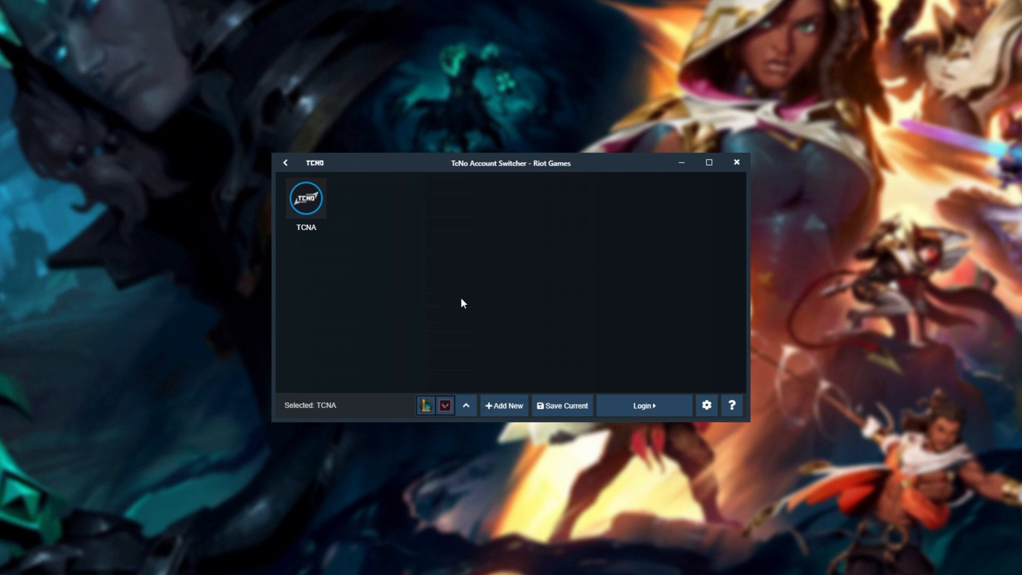
pyautogui.moveTo(426, 405)
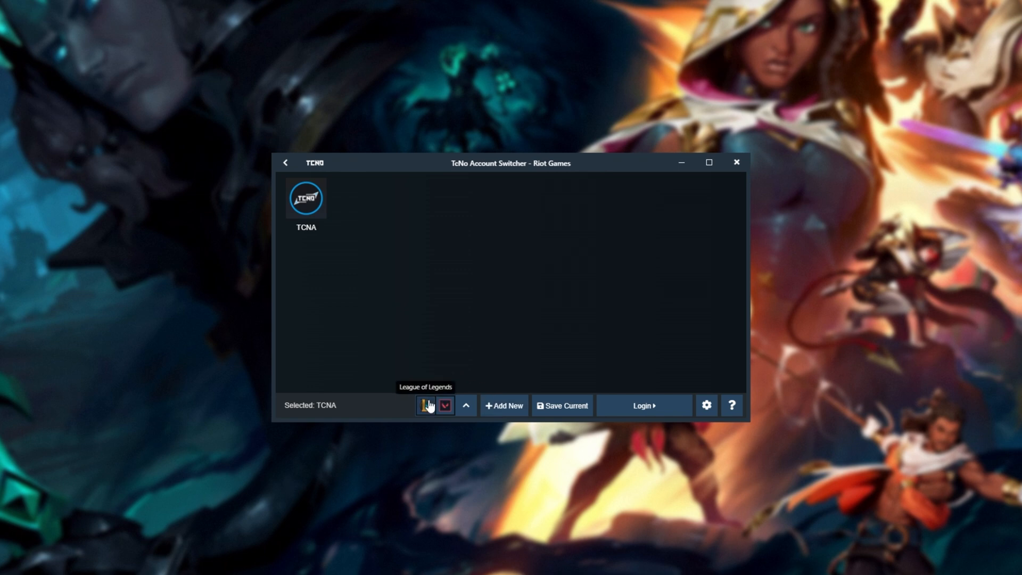
# Launch League and sign in to another Riot account with Stay signed in enabled
pyautogui.click(425, 405)
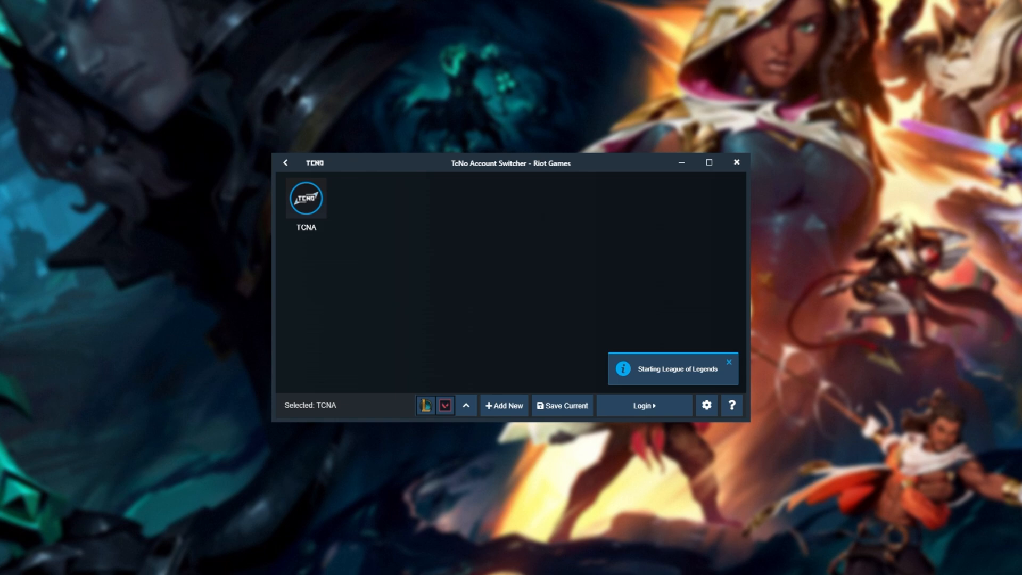
pyautogui.click(642, 405)
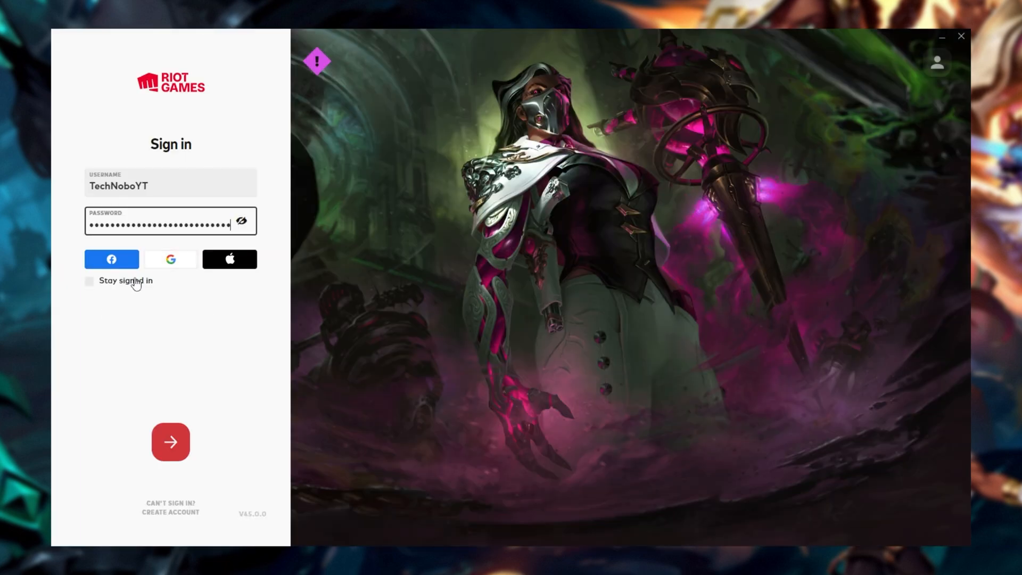
pyautogui.click(89, 281)
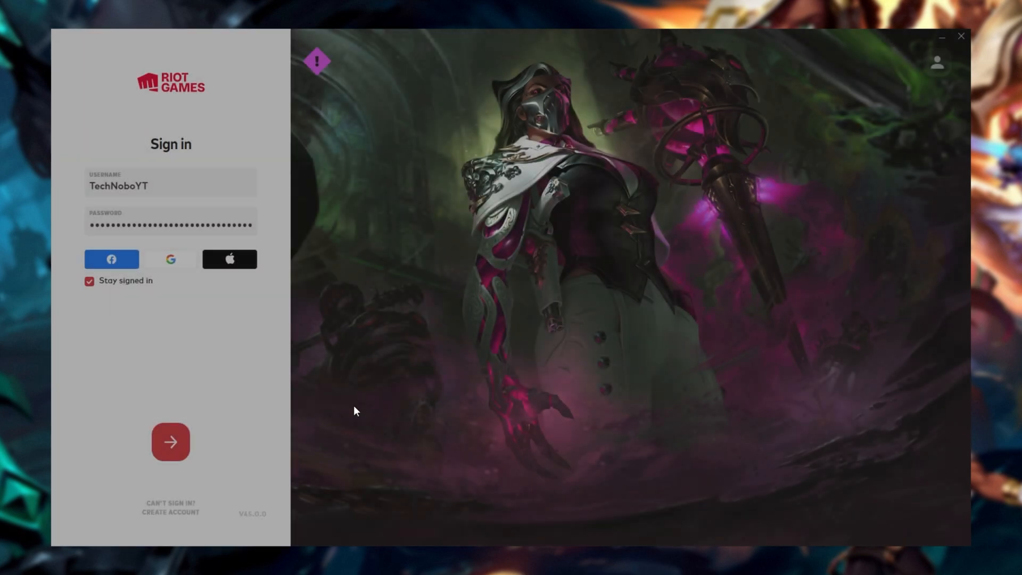
pyautogui.click(170, 441)
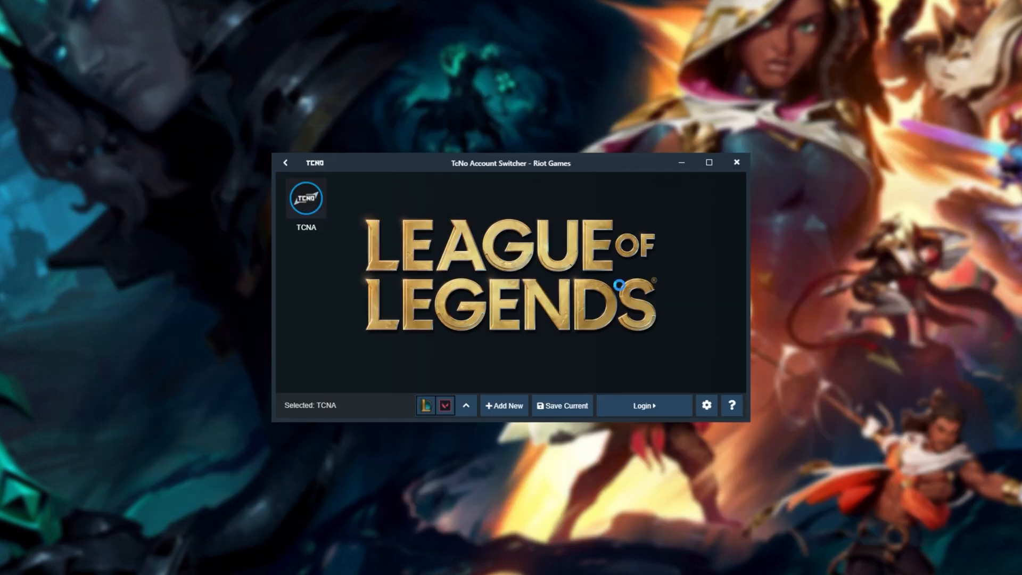
# Check the second account in the League client, then start saving it
pyautogui.click(643, 406)
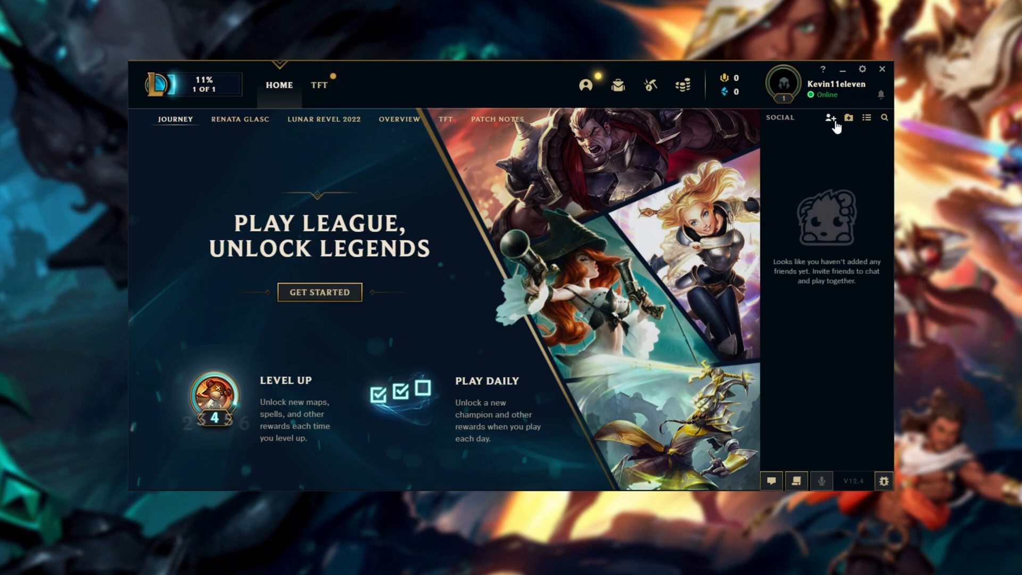
pyautogui.click(866, 118)
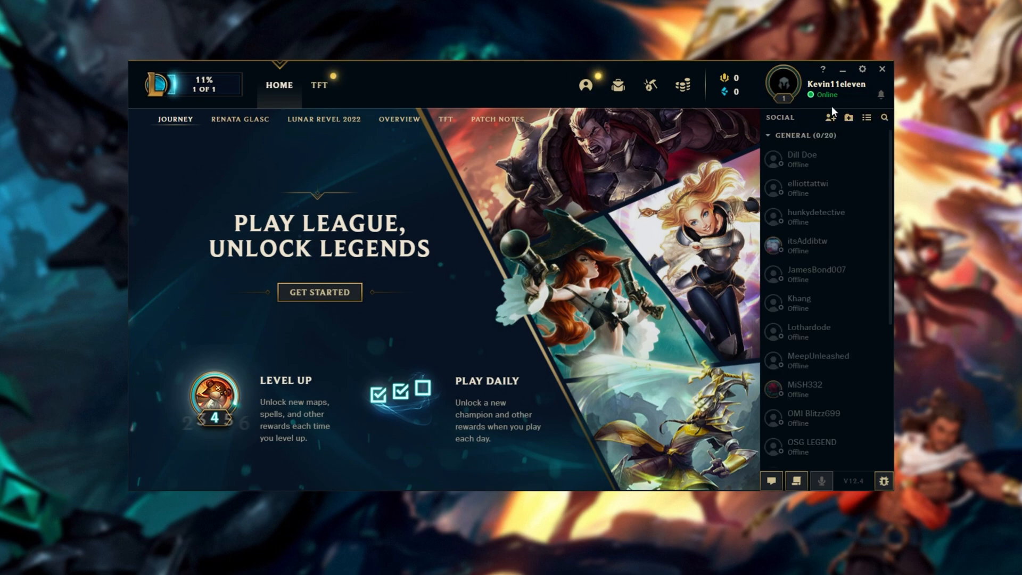
pyautogui.click(881, 70)
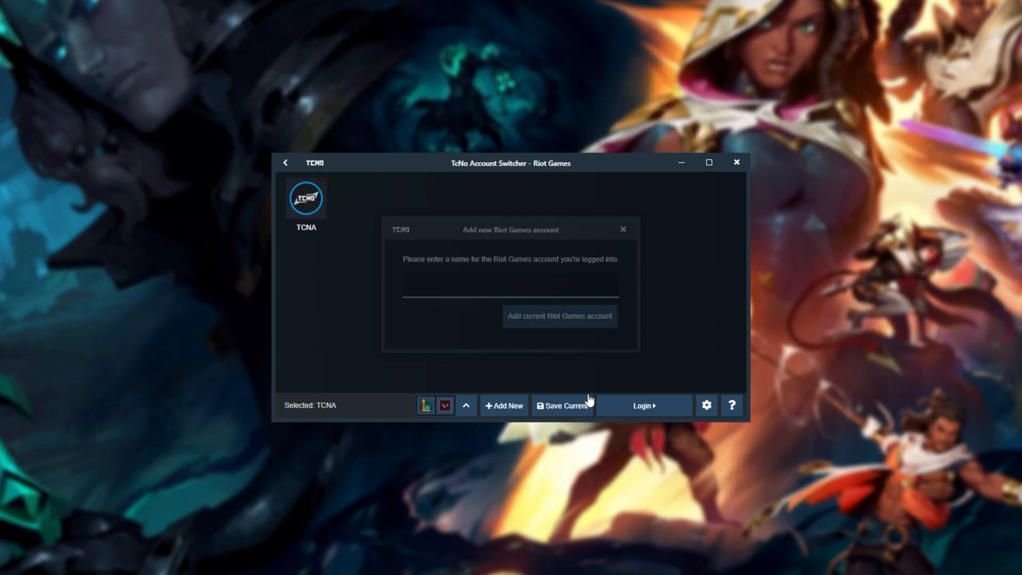
# Save the second Riot account as 'KE' and select the TCNA account
pyautogui.write('KE')
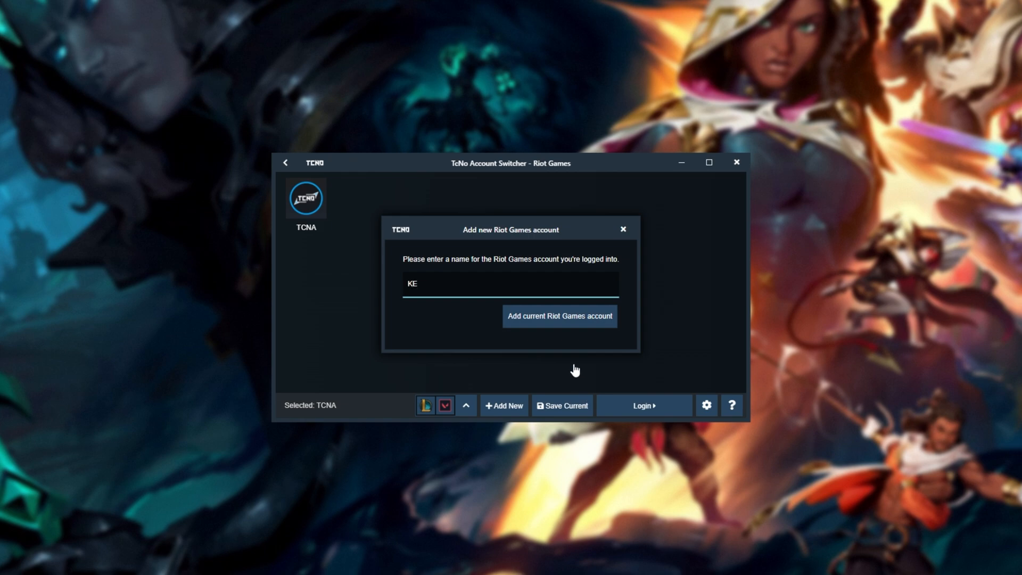
pyautogui.click(558, 315)
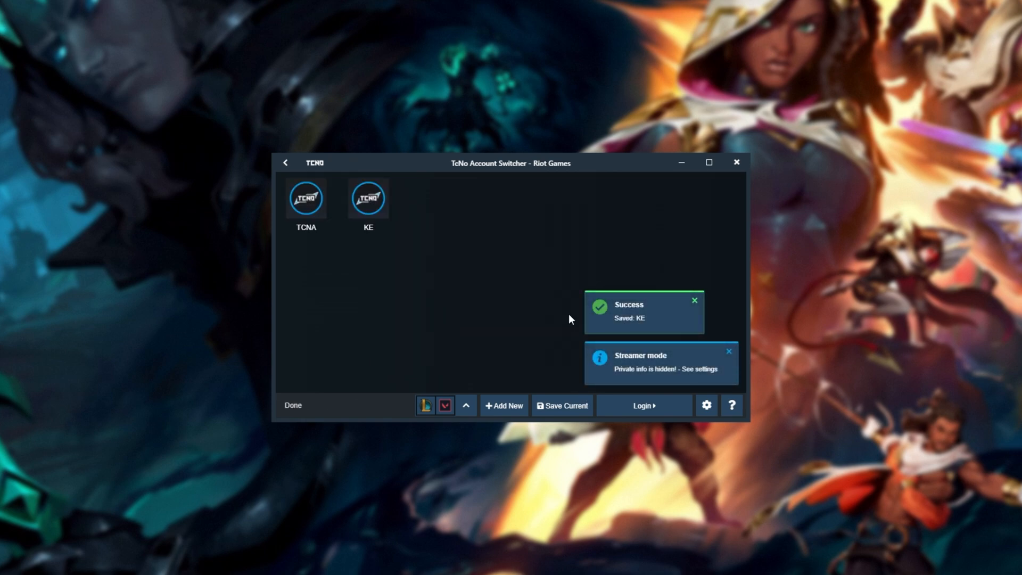
pyautogui.moveTo(520, 312)
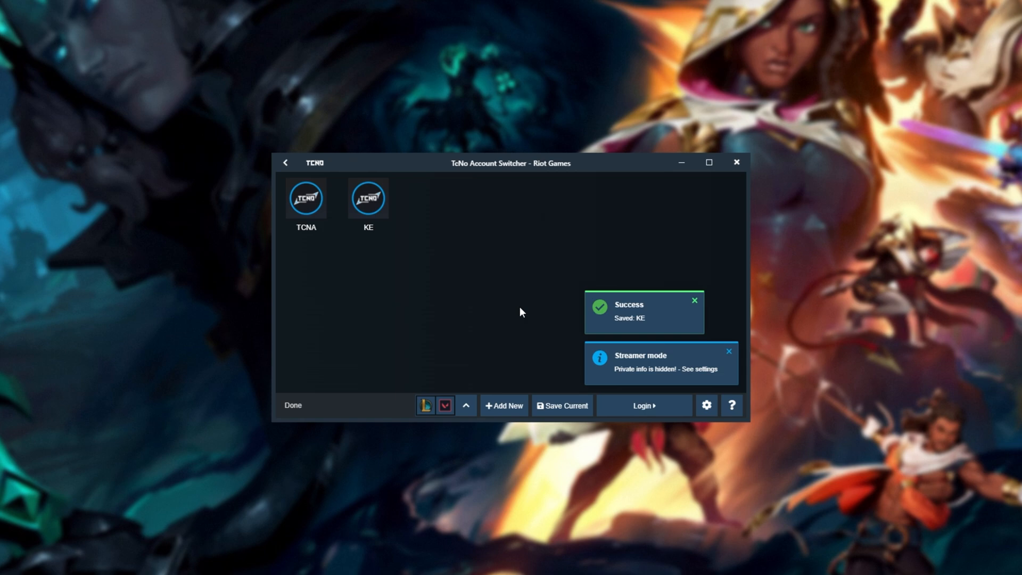
pyautogui.click(306, 203)
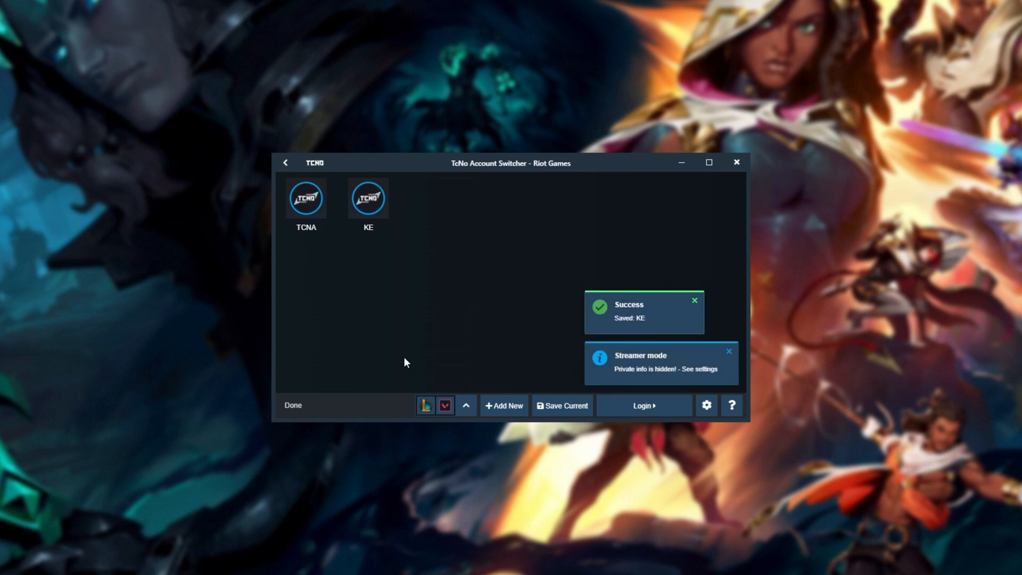
# Launch League of Legends, signed in as TechNoboNA
pyautogui.click(424, 405)
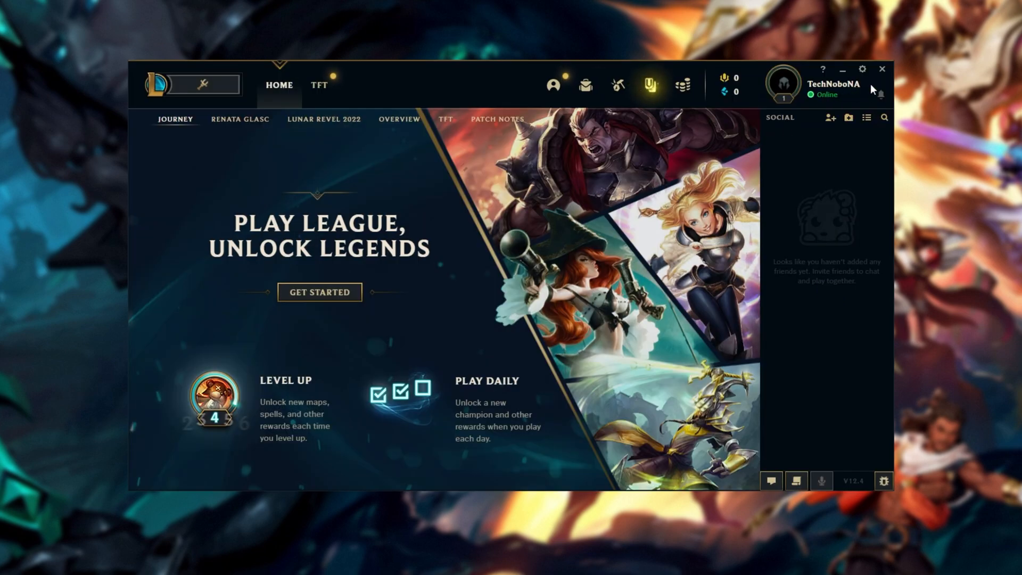
pyautogui.moveTo(820, 122)
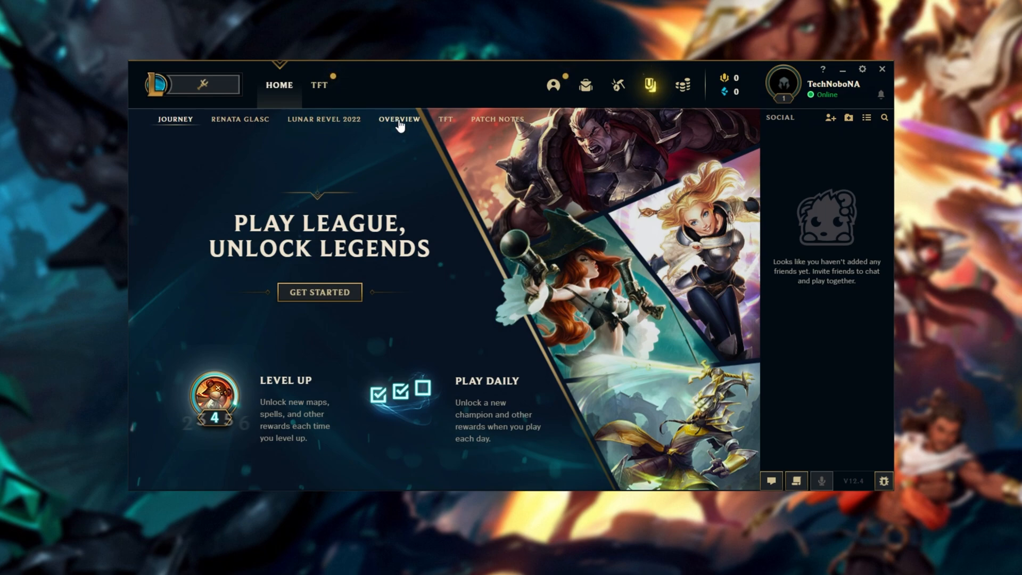
pyautogui.moveTo(709, 163)
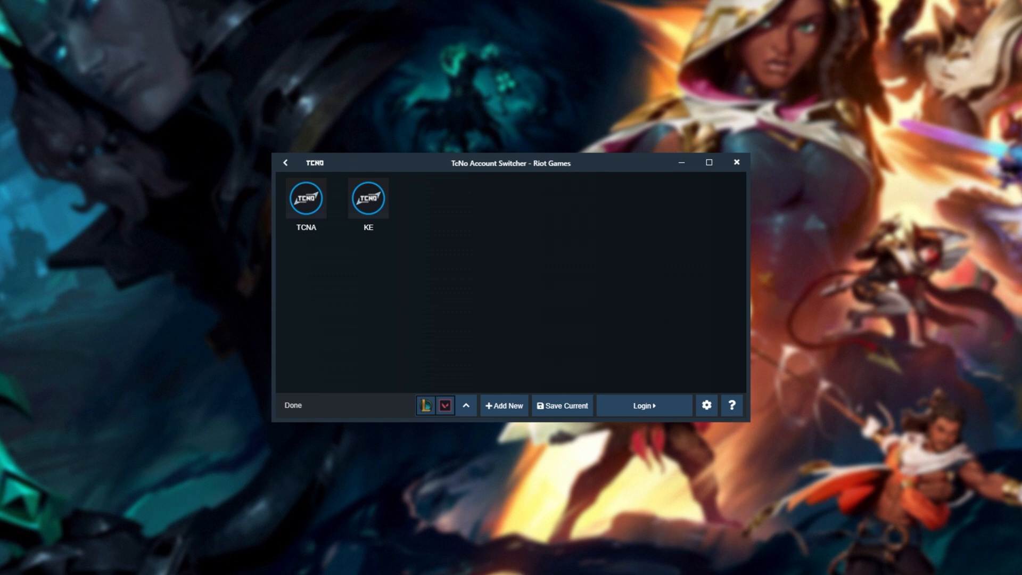
pyautogui.click(306, 199)
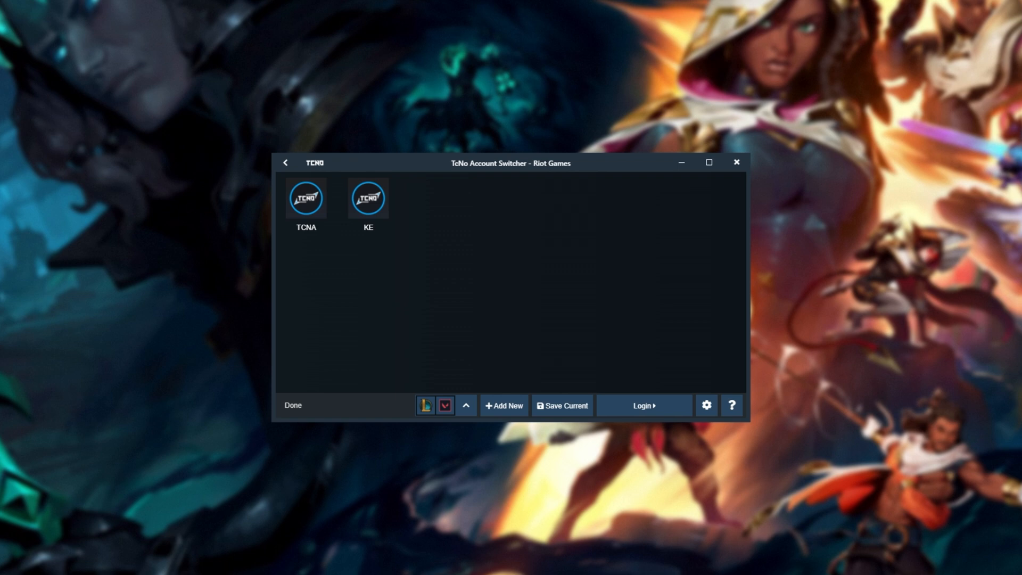
pyautogui.moveTo(504, 405)
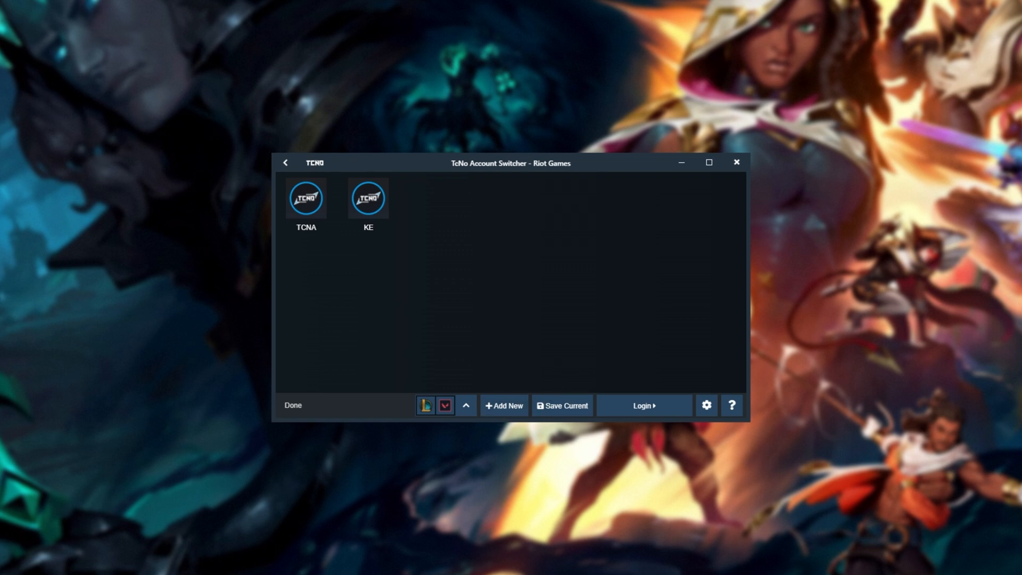
pyautogui.moveTo(456, 347)
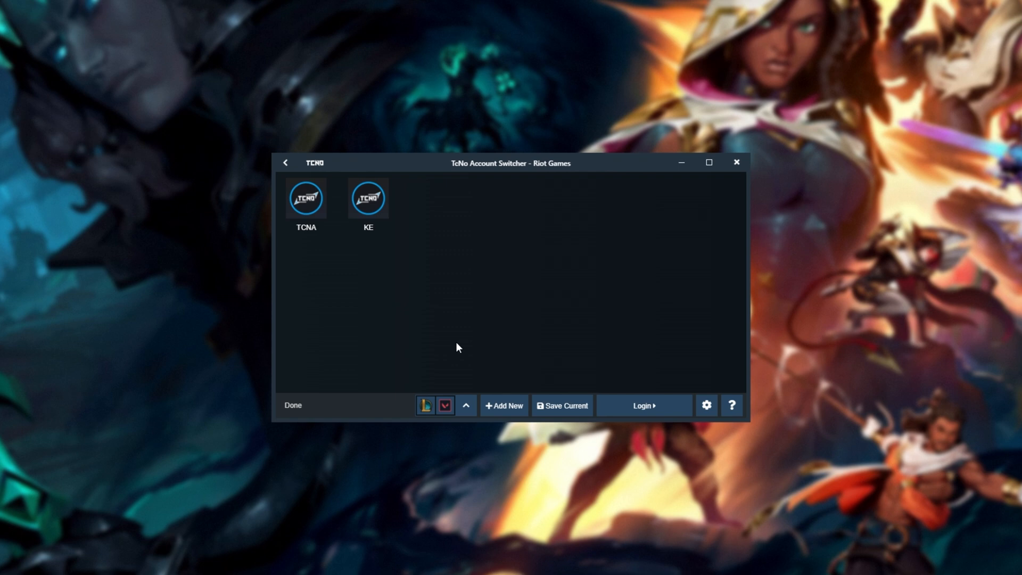
# Enable the Riot Games switcher desktop shortcut in settings, then select KE and TCNA
pyautogui.click(706, 405)
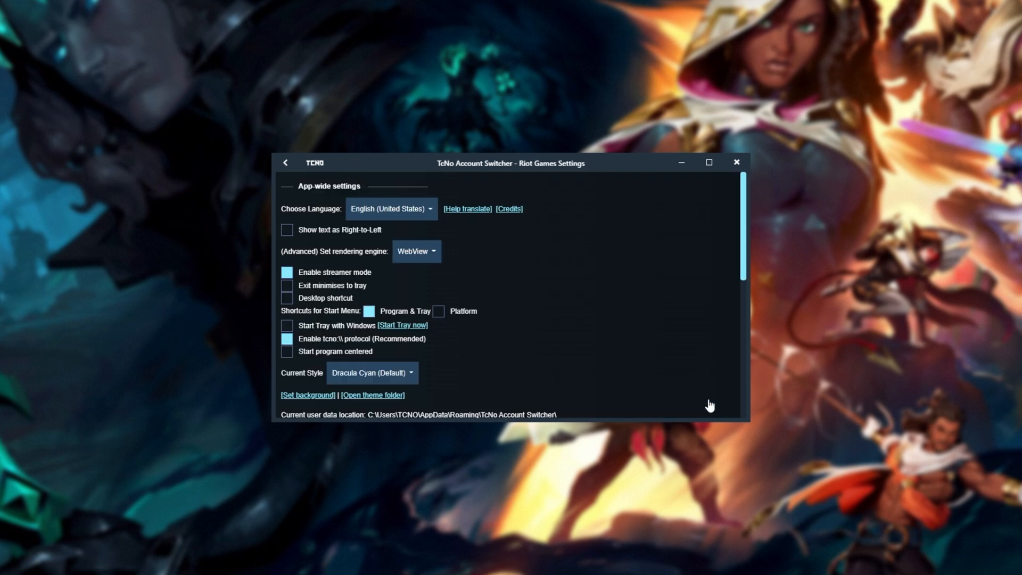
pyautogui.click(391, 208)
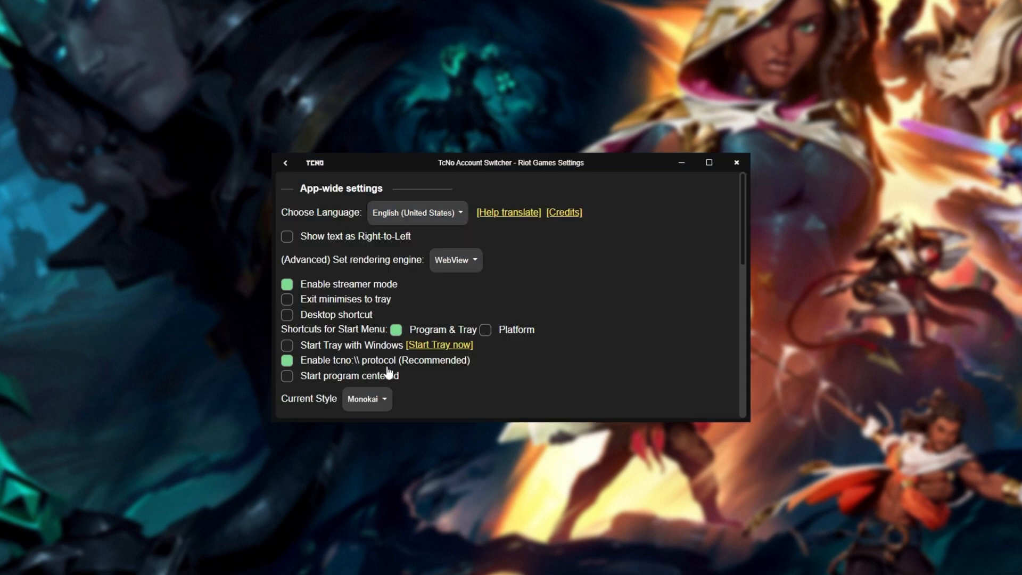
pyautogui.click(365, 398)
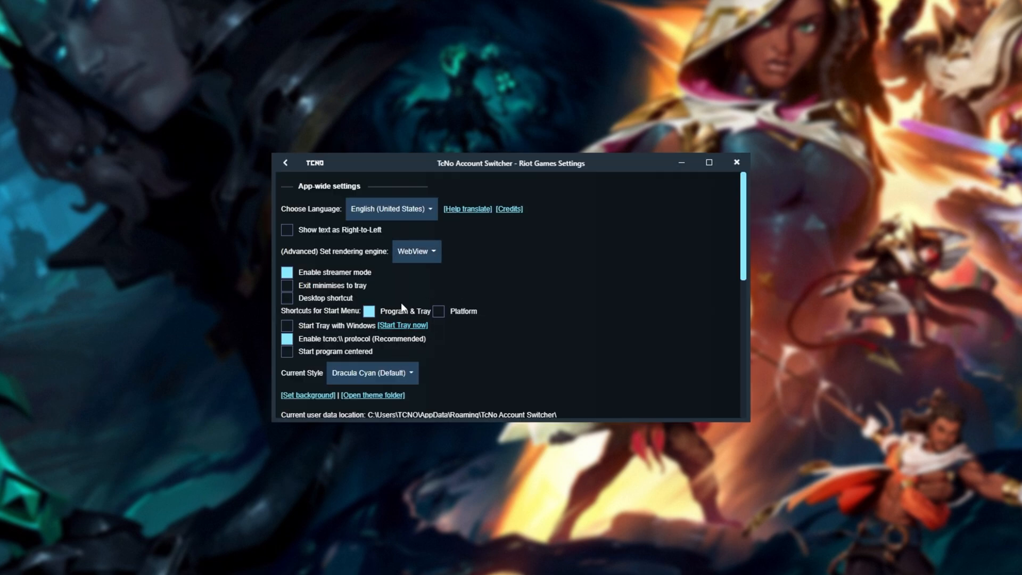
pyautogui.scroll(-3)
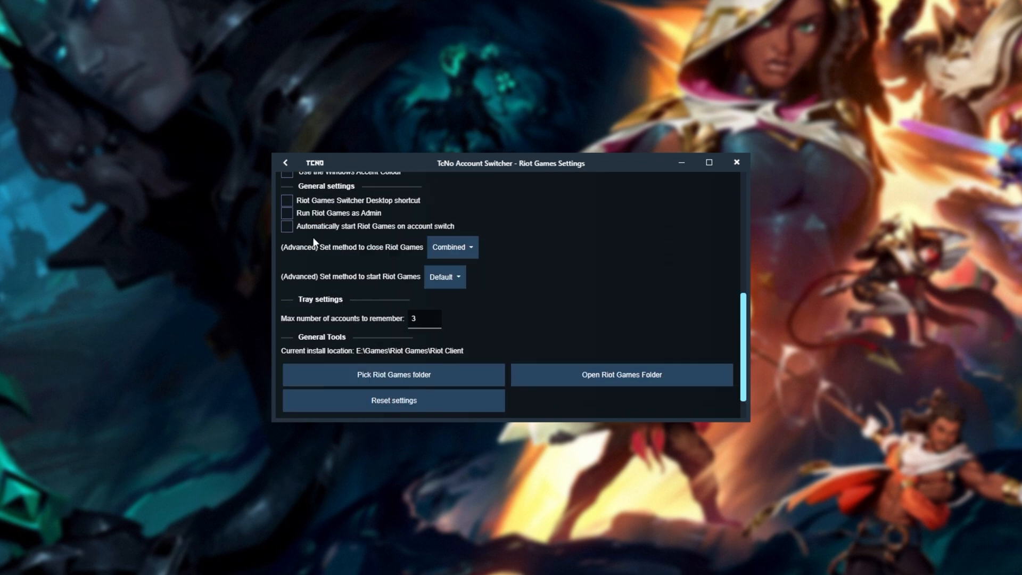
pyautogui.moveTo(339, 228)
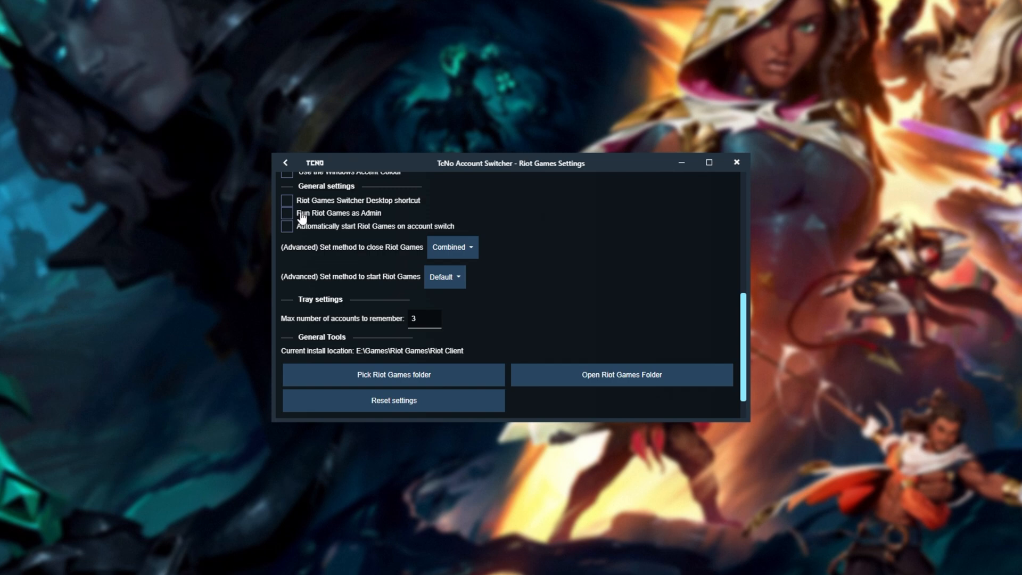
pyautogui.moveTo(404, 201)
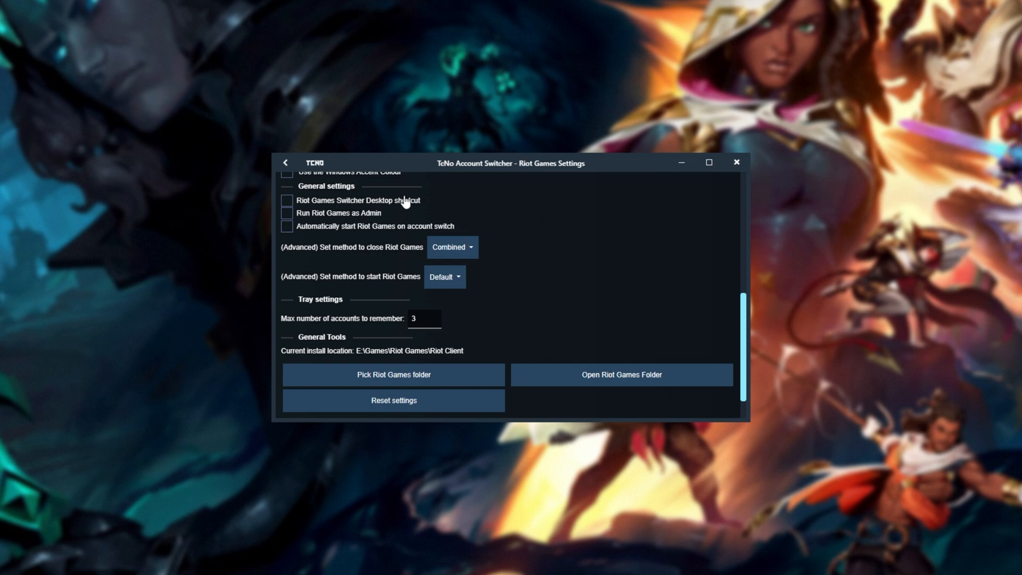
pyautogui.click(286, 200)
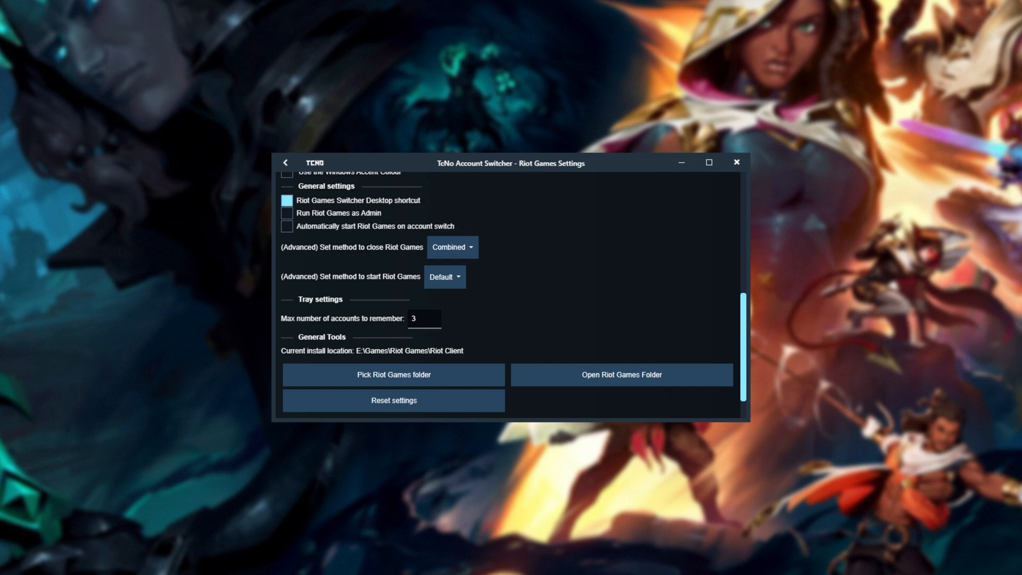
pyautogui.click(284, 163)
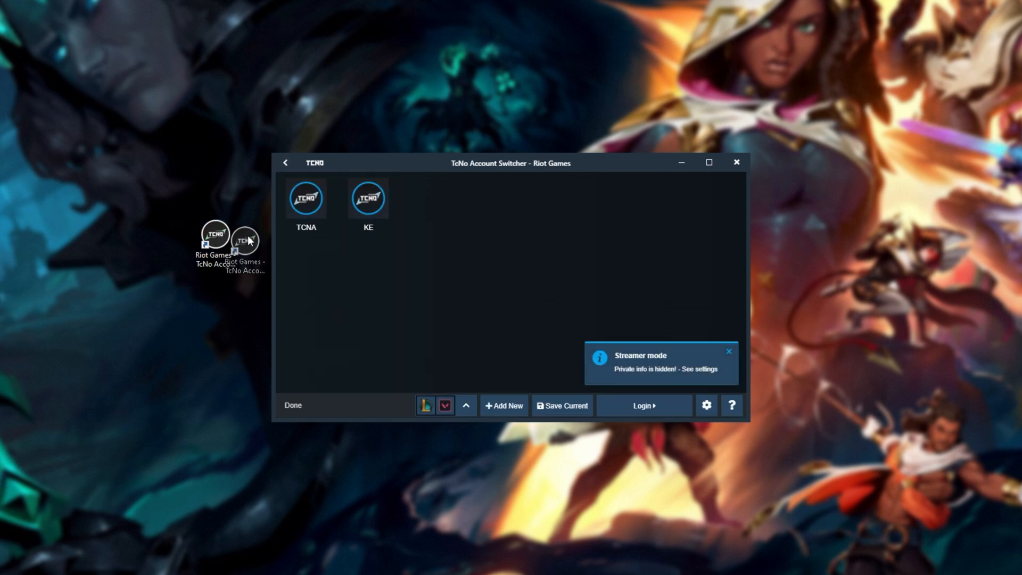
pyautogui.click(368, 202)
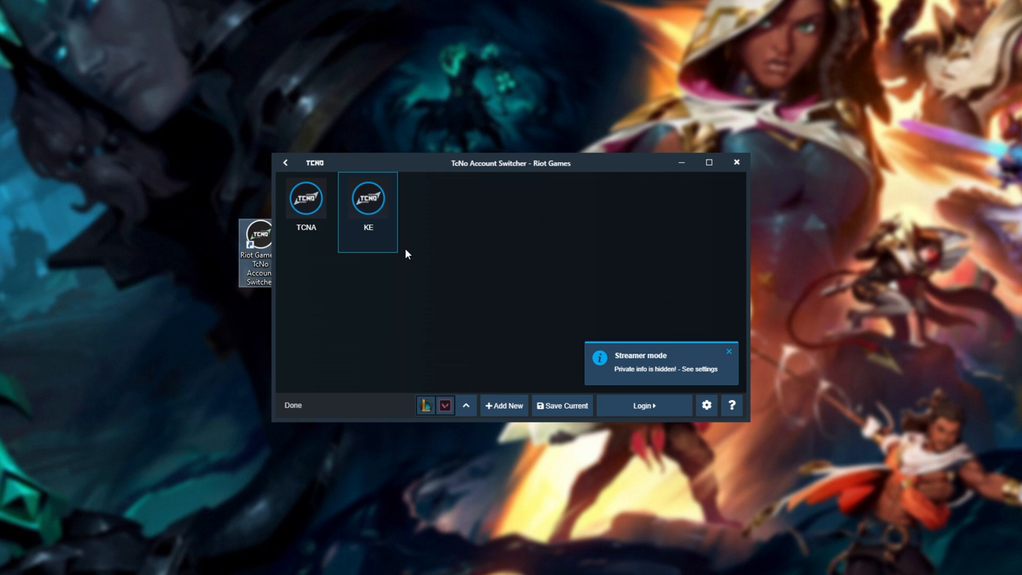
pyautogui.click(306, 202)
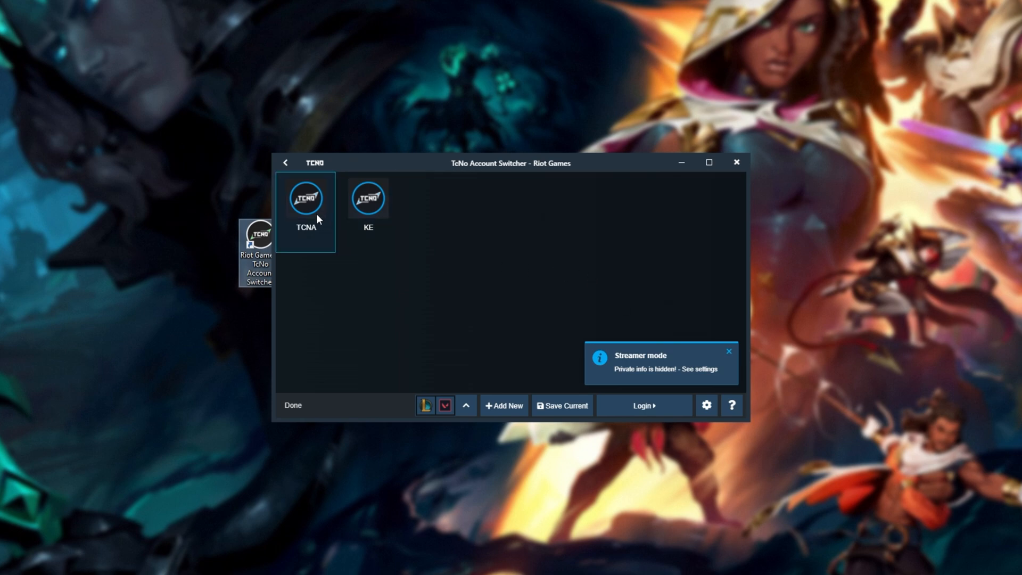
# Add a desktop shortcut for the KE account from its tile's right-click menu
pyautogui.rightClick(368, 198)
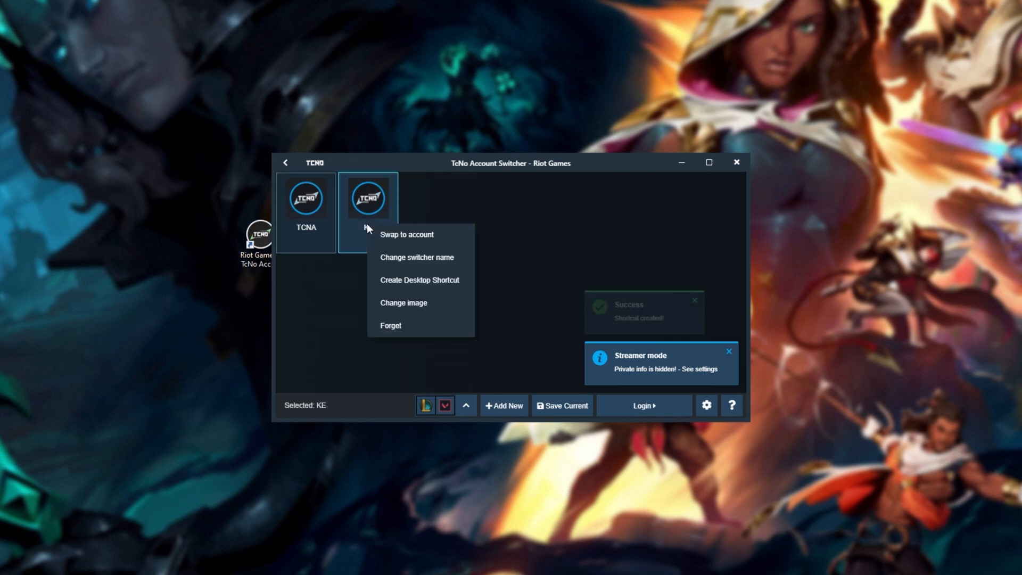
pyautogui.click(418, 280)
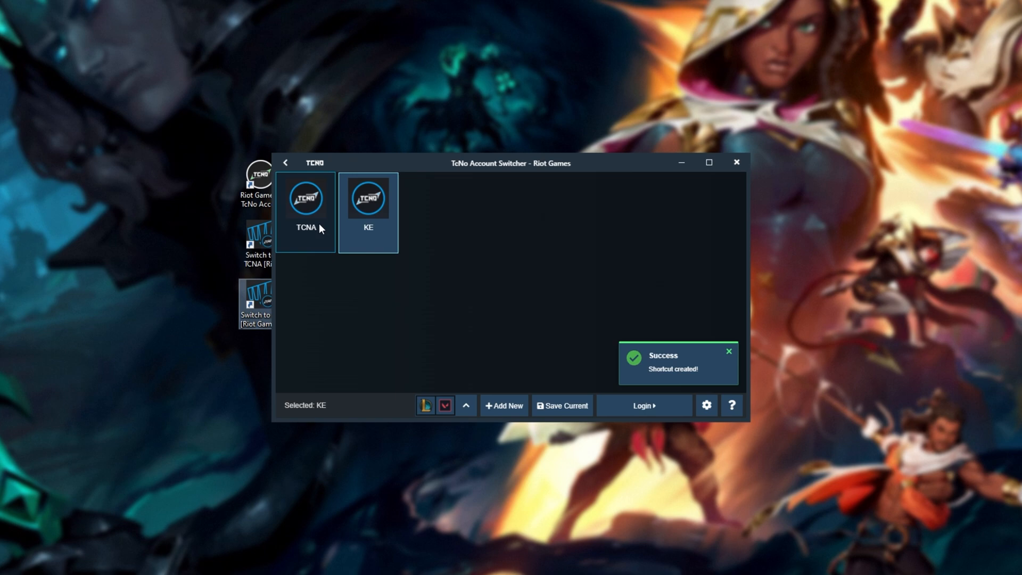
pyautogui.click(642, 406)
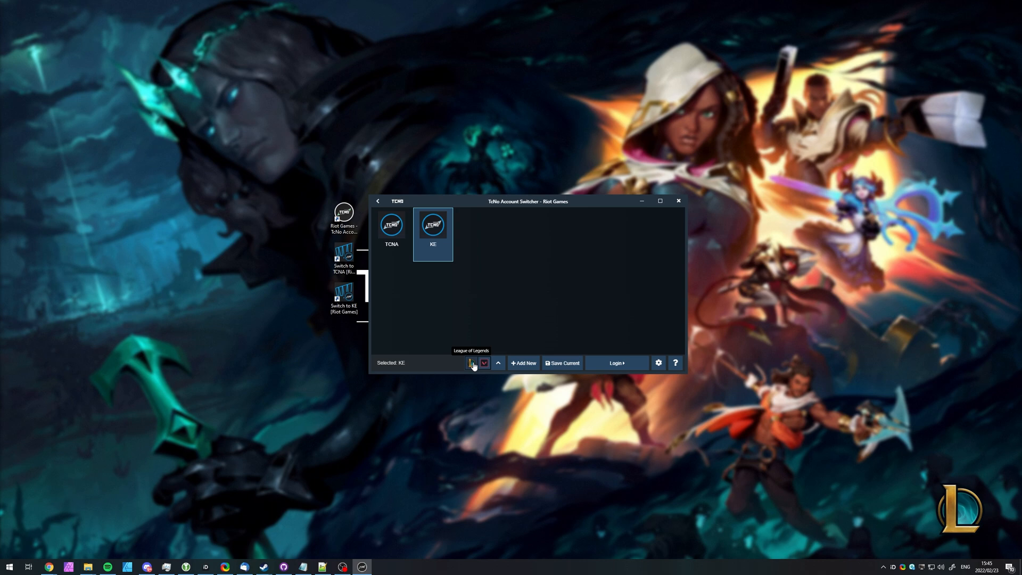
# Launch League of Legends from the switcher's platform icon, then close its client
pyautogui.click(615, 362)
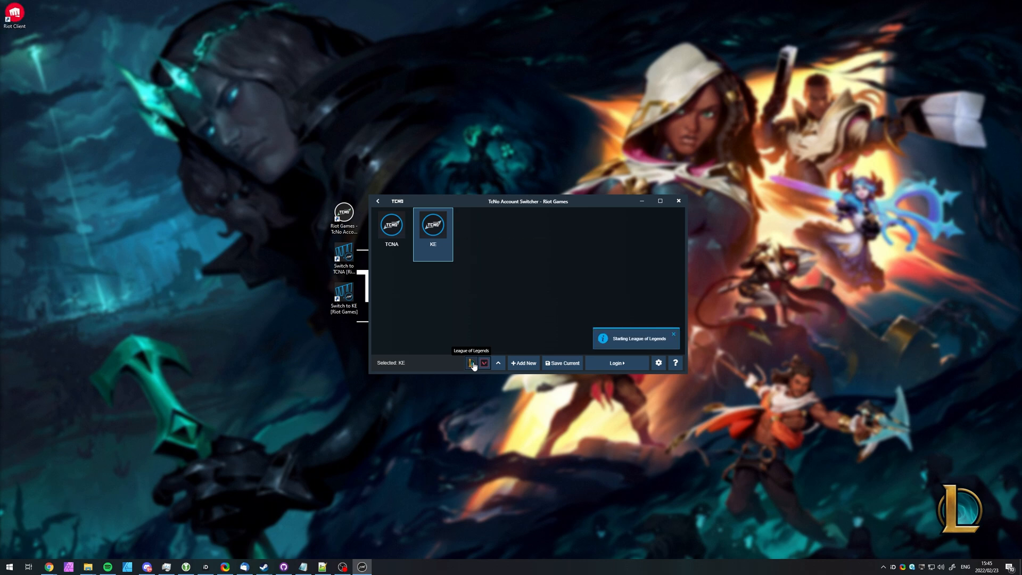
pyautogui.click(615, 363)
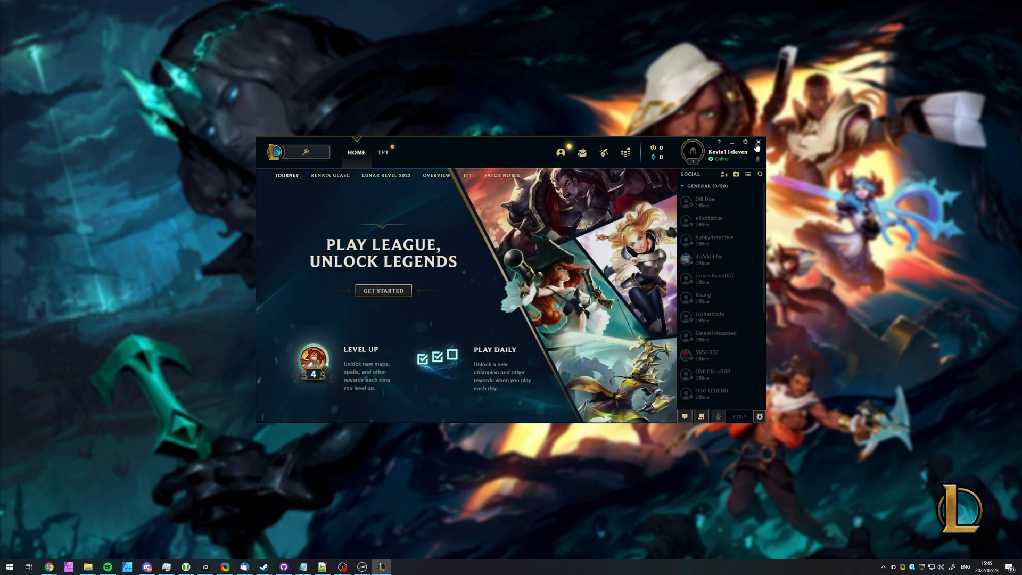
pyautogui.click(758, 142)
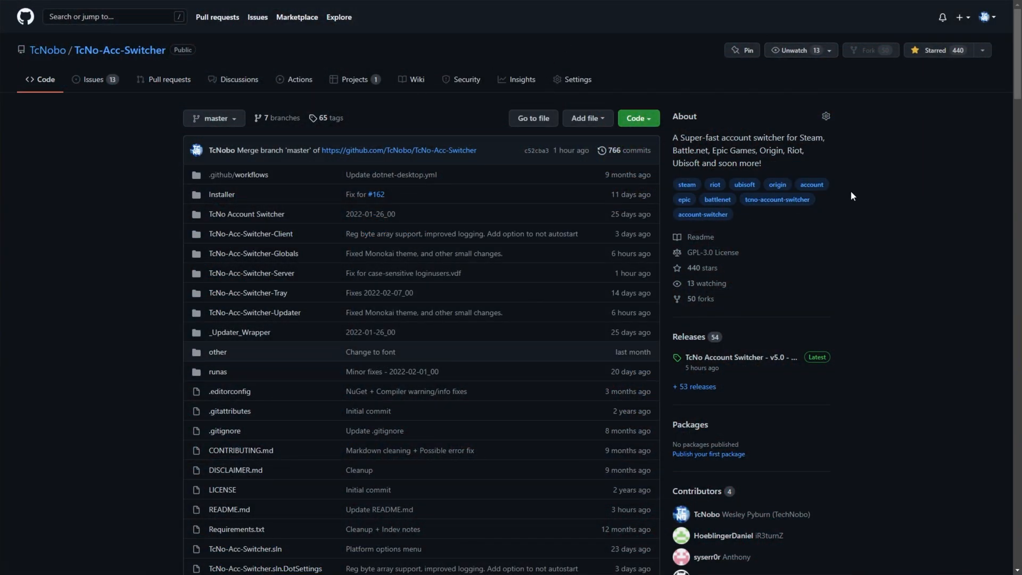
pyautogui.moveTo(548, 102)
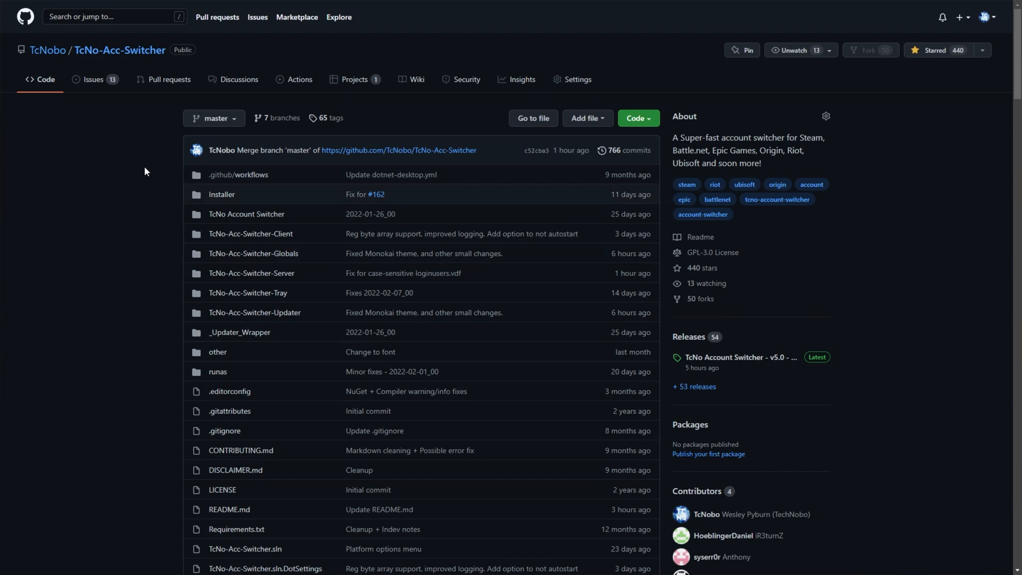
# Scroll through the README and open the 'Need Help & Info?' wiki
pyautogui.scroll(-3)
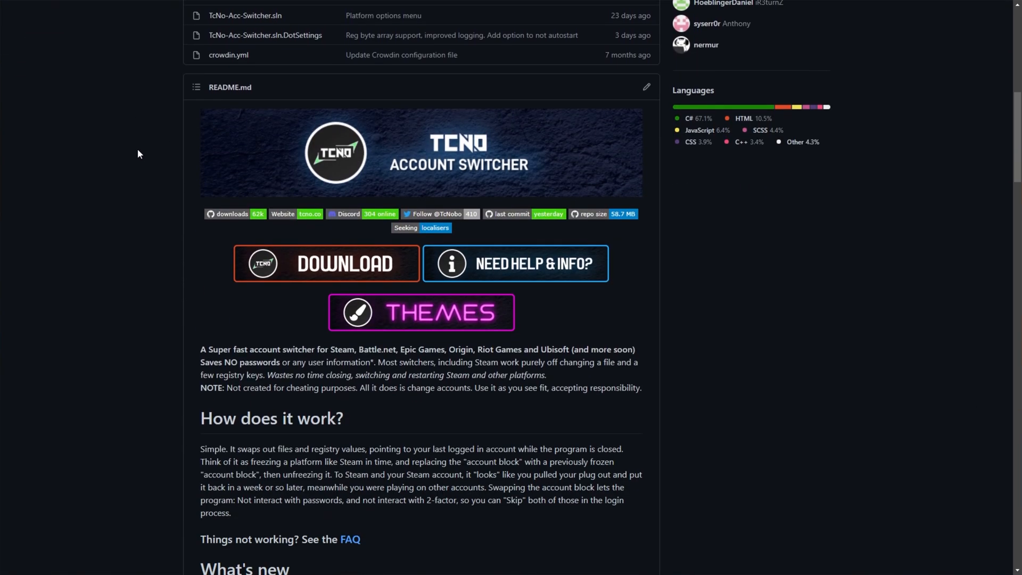
pyautogui.scroll(-3)
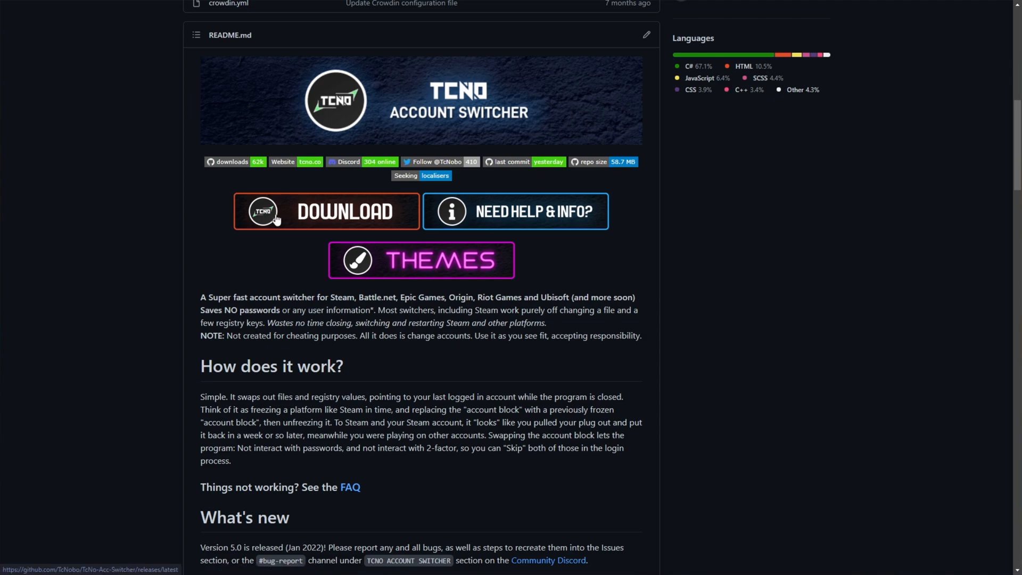
pyautogui.moveTo(381, 217)
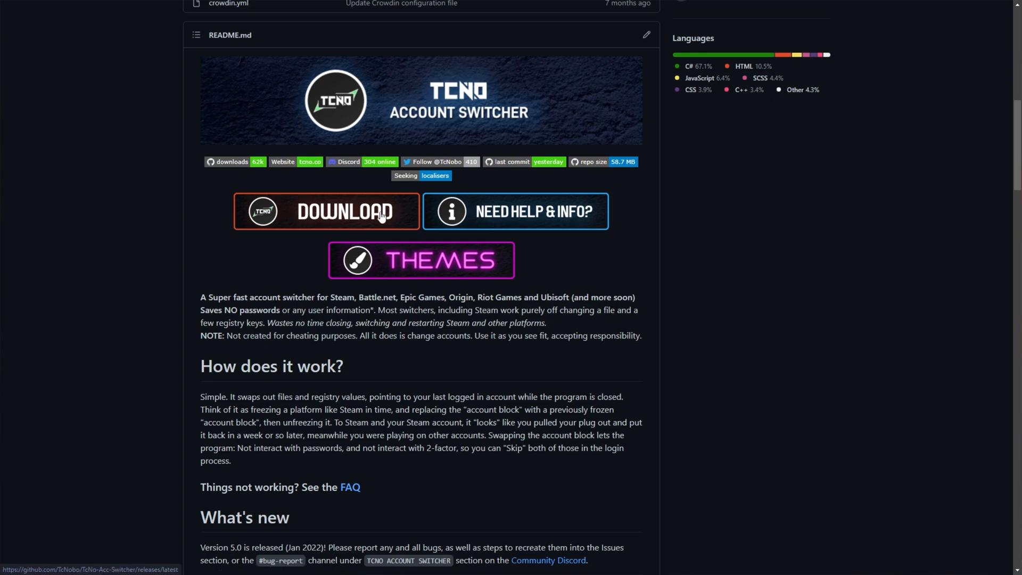
pyautogui.scroll(-3)
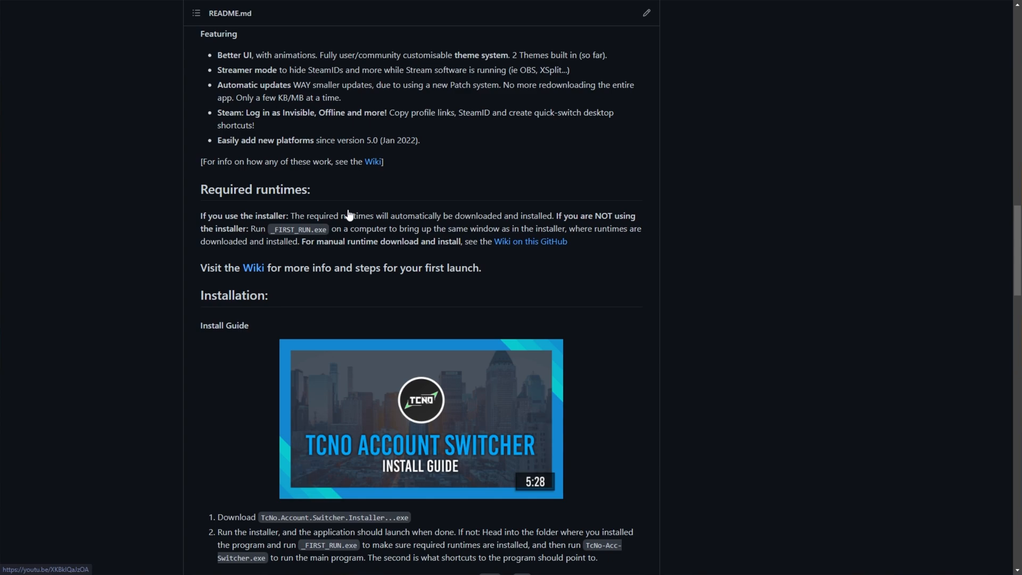
pyautogui.scroll(-3)
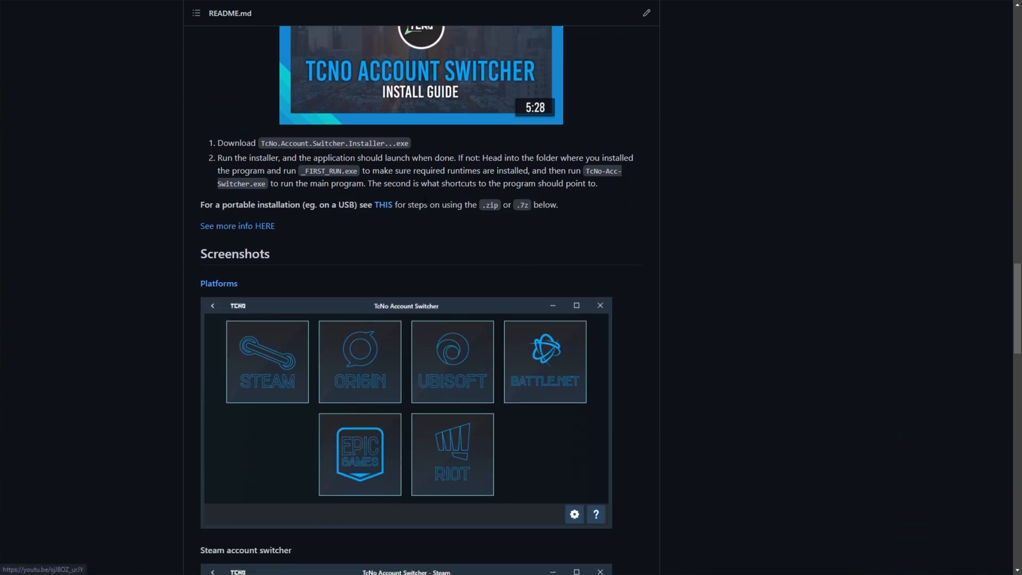
pyautogui.scroll(-3)
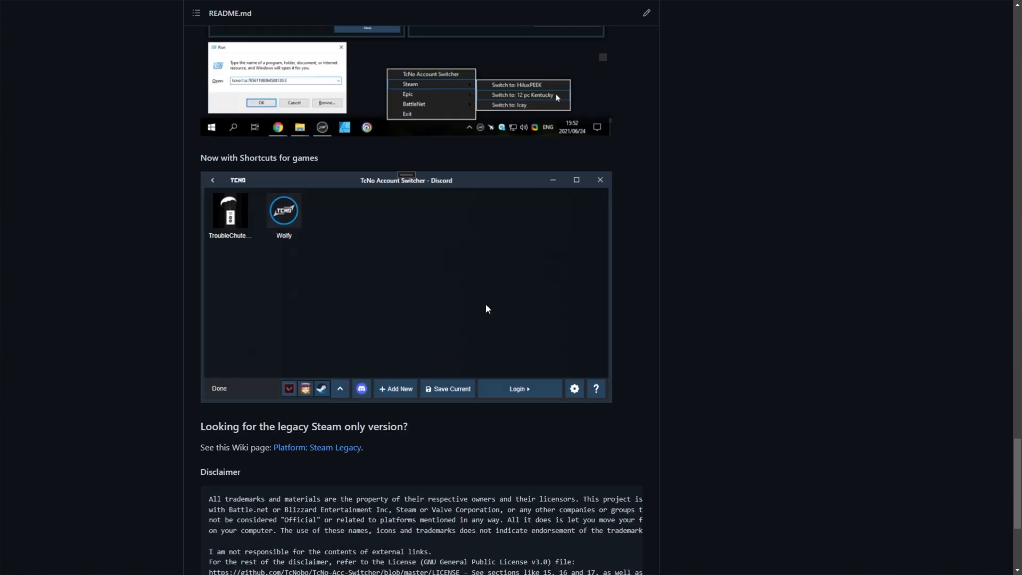
pyautogui.scroll(3)
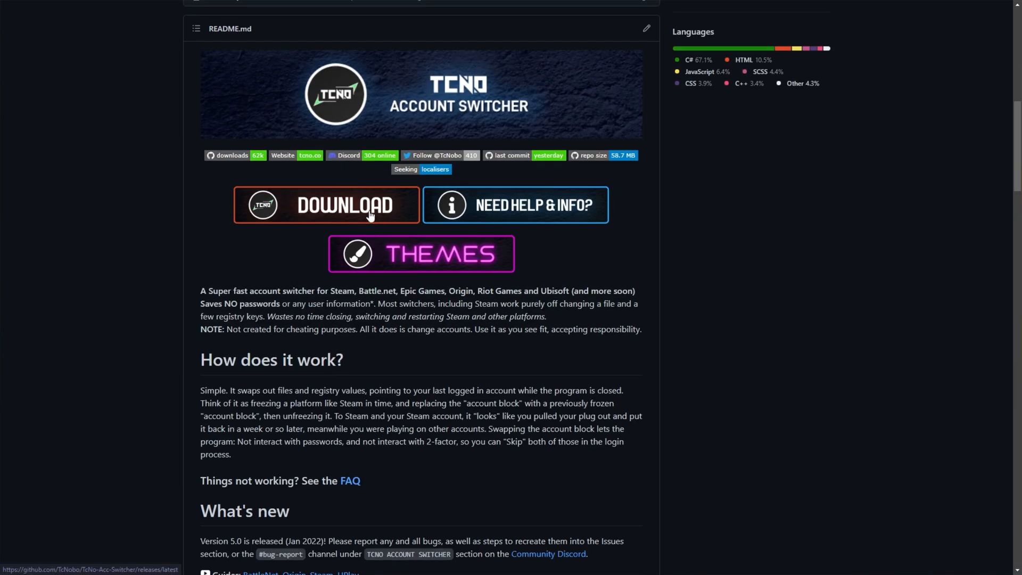
pyautogui.moveTo(528, 207)
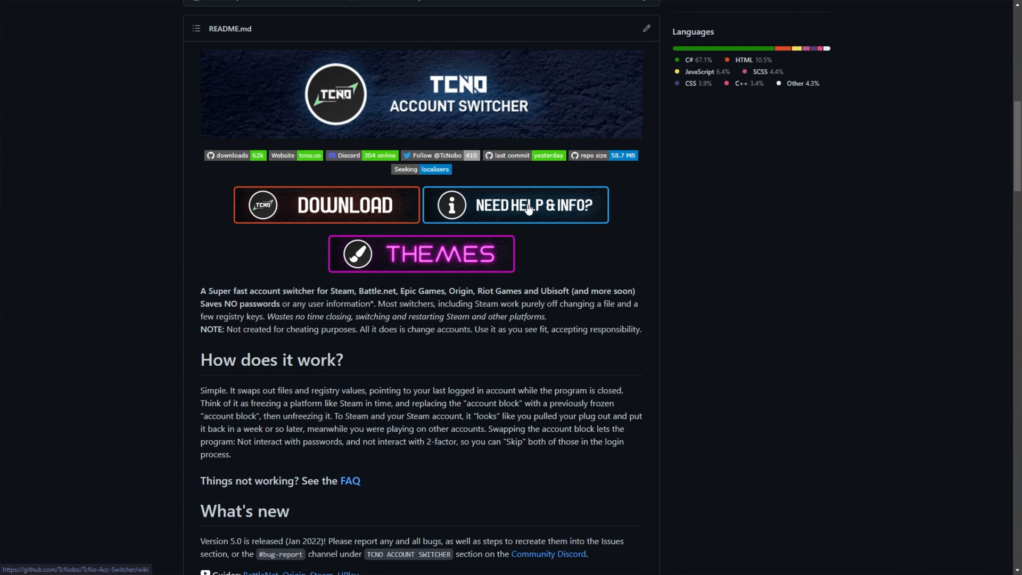
pyautogui.click(515, 204)
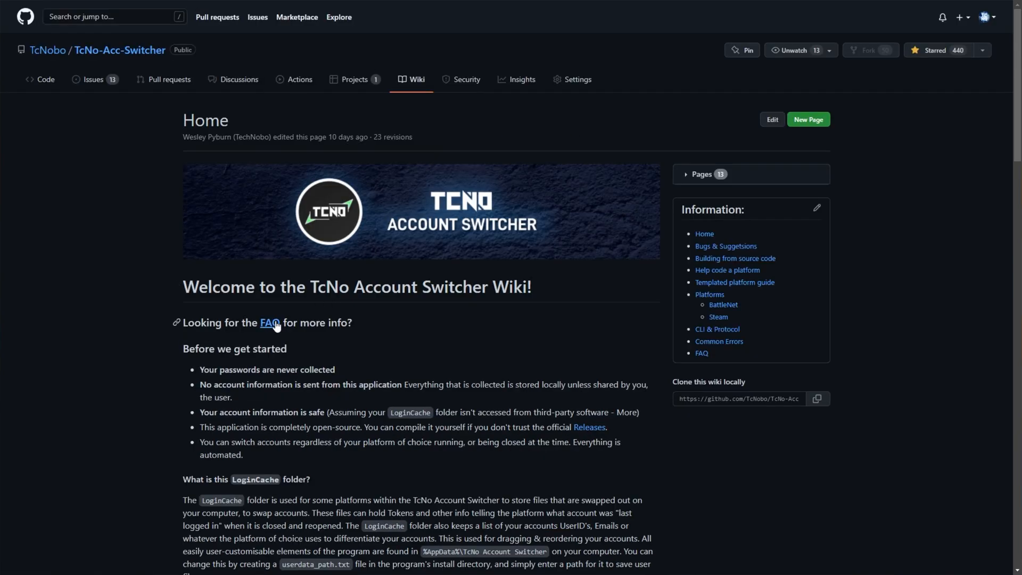
# View the wiki's FAQ page, then go to the v5.0 release page
pyautogui.click(268, 323)
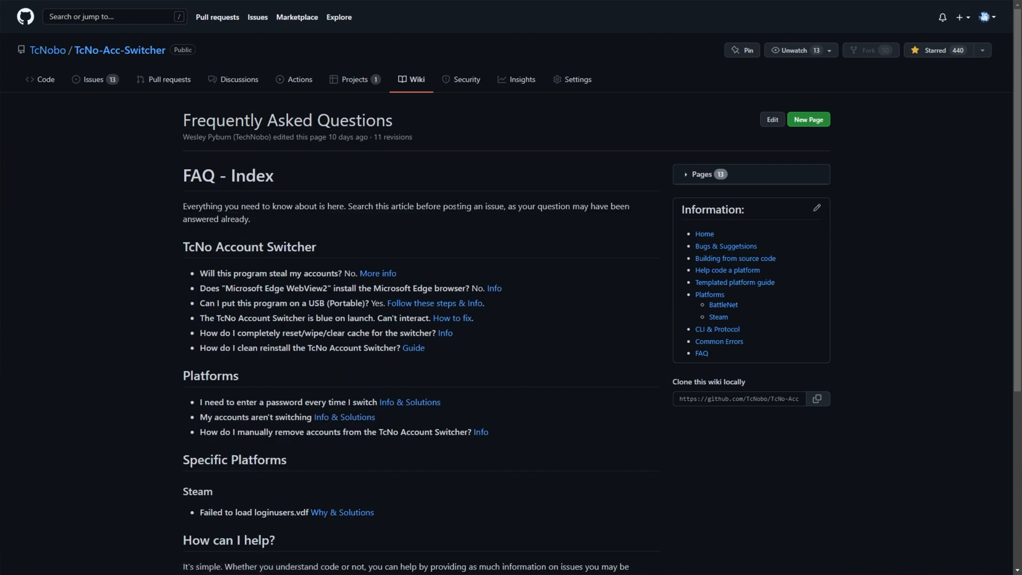
pyautogui.moveTo(528, 454)
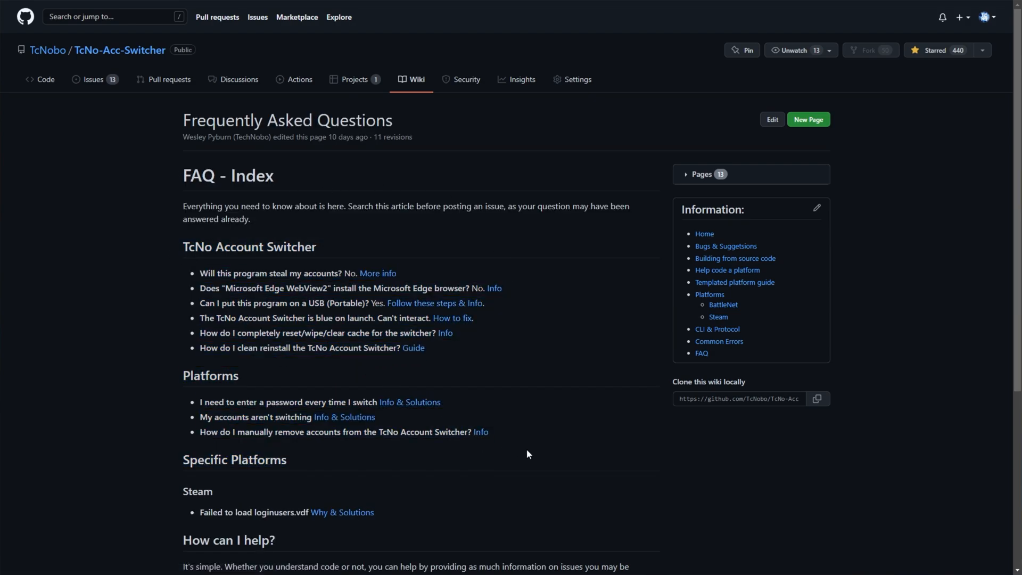
pyautogui.moveTo(102, 102)
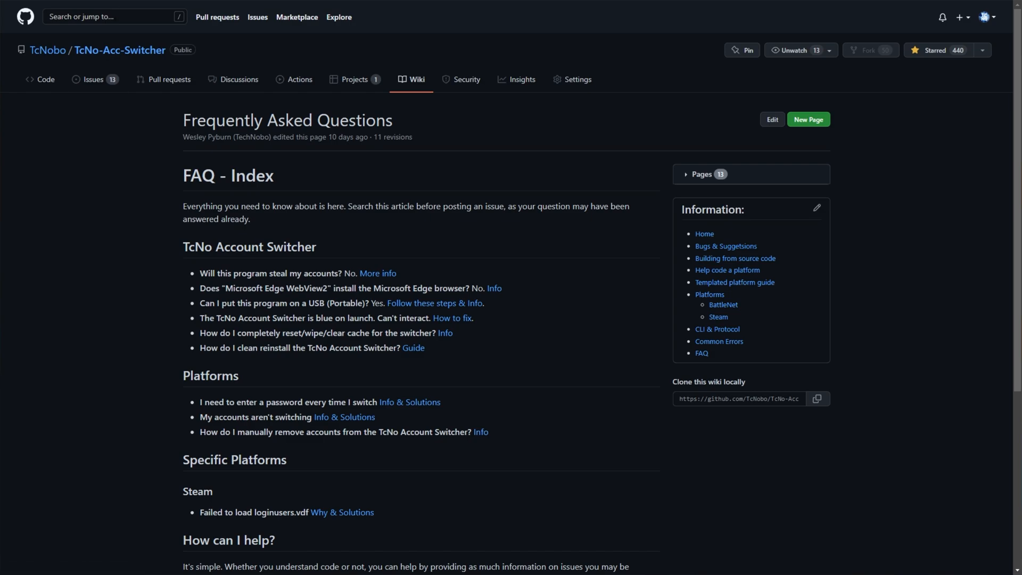
pyautogui.click(46, 79)
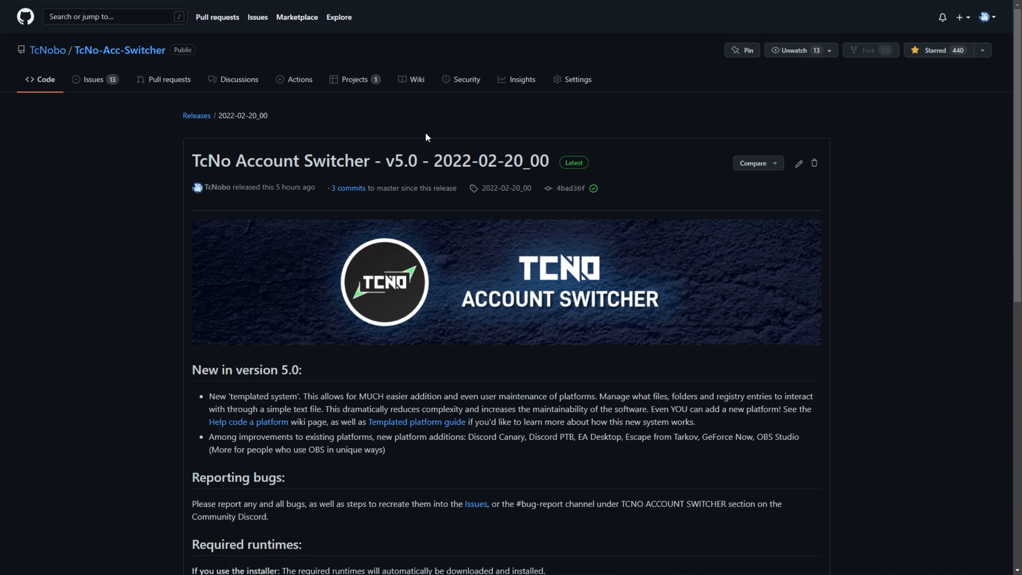
# Download TcNo.Account.Switcher.-.Installer_2022-02-20_00.exe from the release assets
pyautogui.scroll(-3)
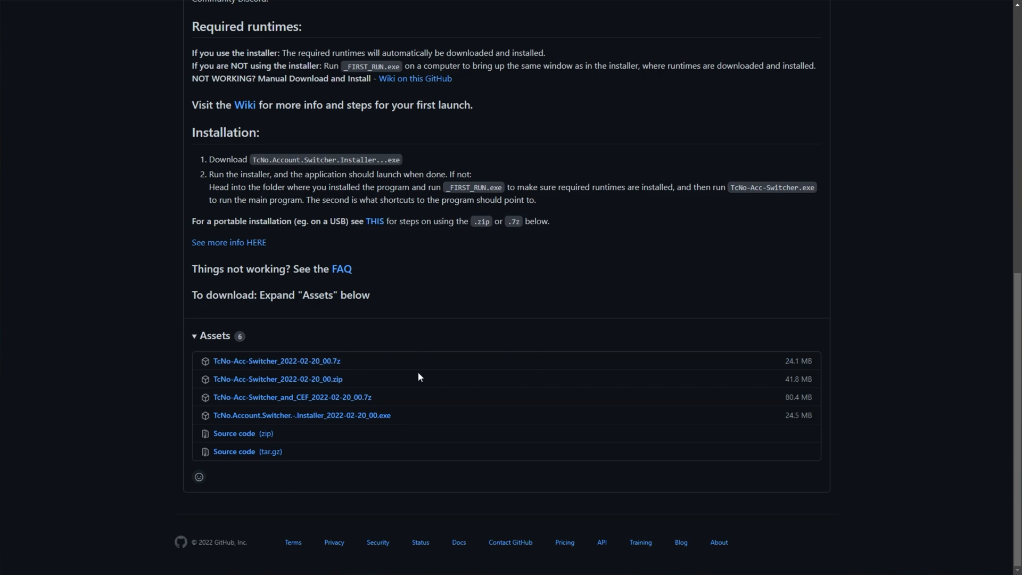
pyautogui.moveTo(301, 416)
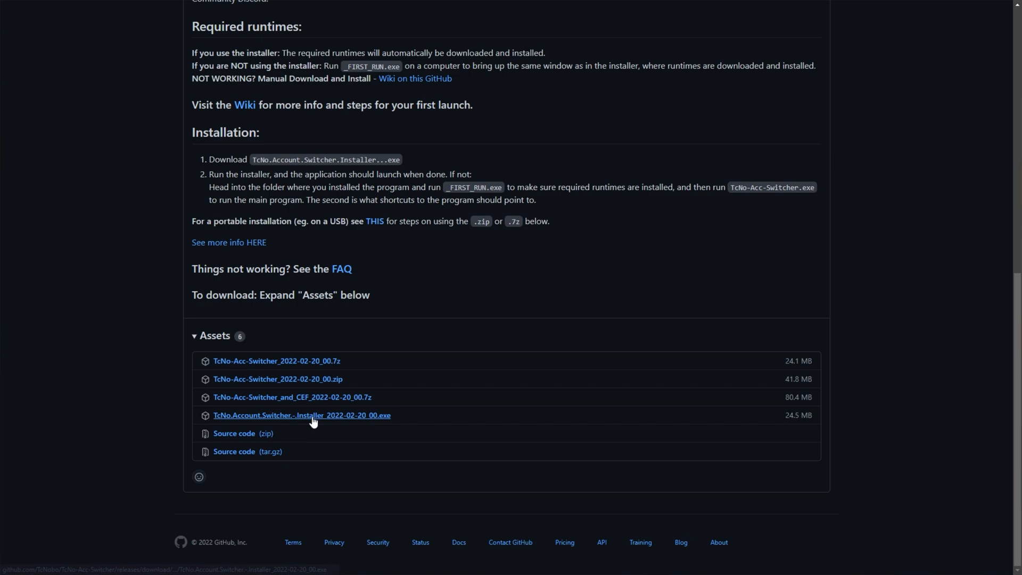
pyautogui.click(302, 415)
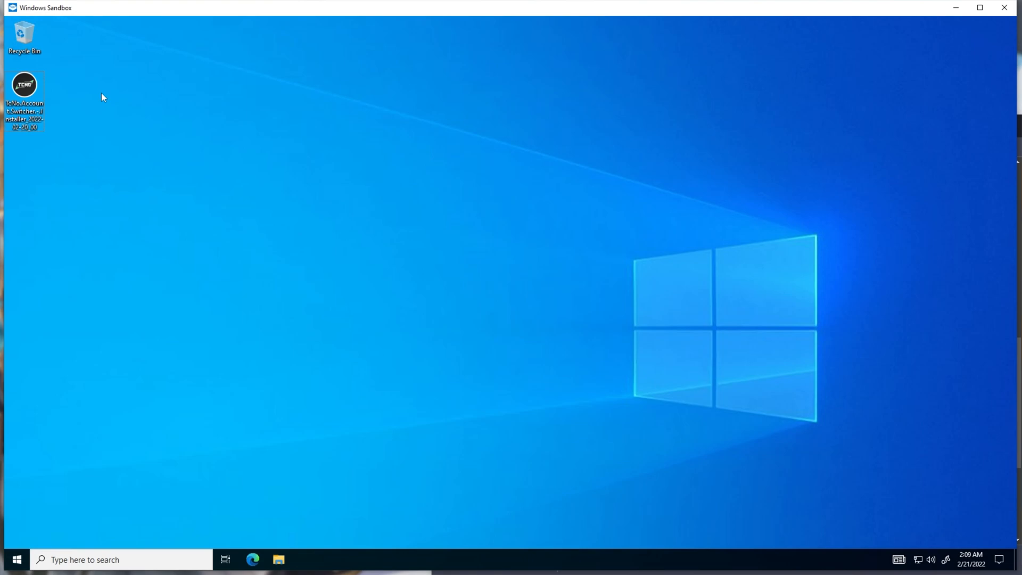
# Run the installer in the sandbox and advance Setup with default components
pyautogui.doubleClick(24, 84)
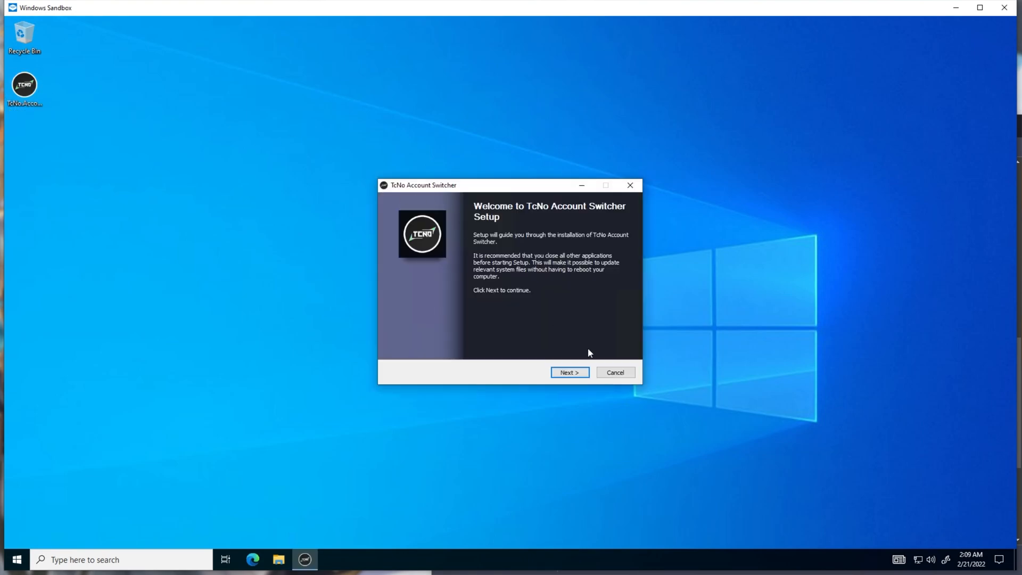
pyautogui.click(569, 372)
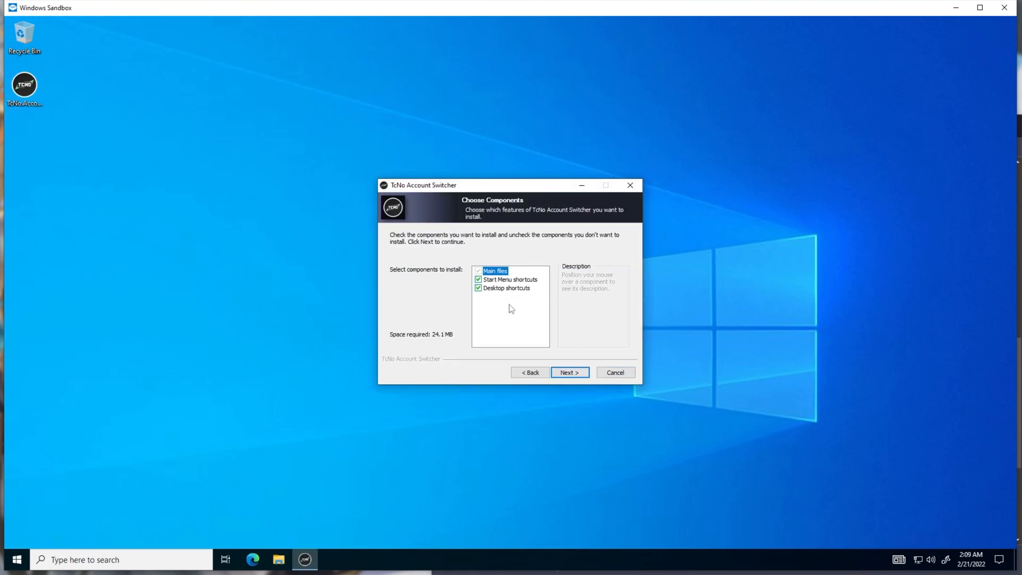
pyautogui.click(568, 372)
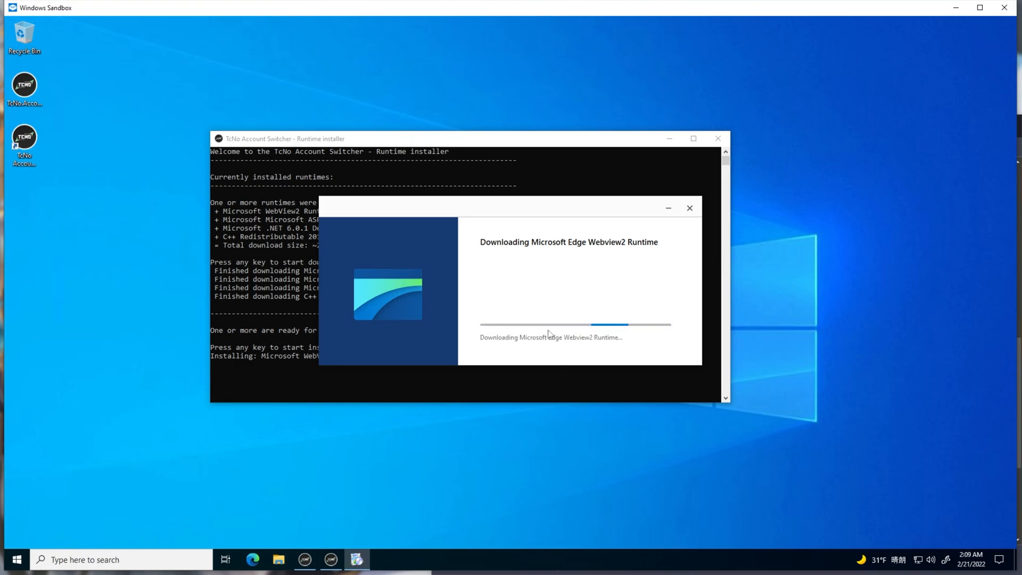
pyautogui.moveTo(442, 497)
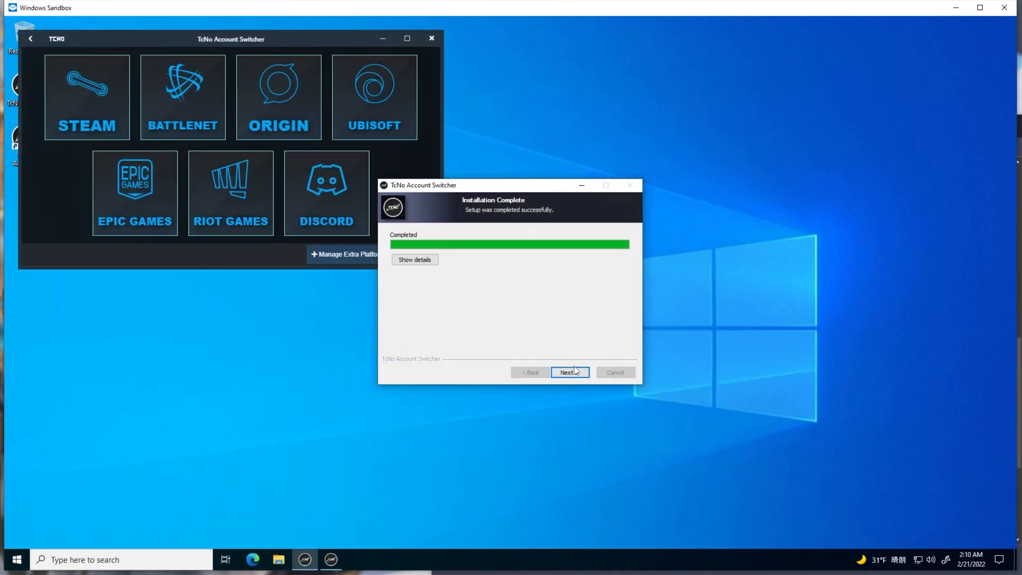
# Finish the installer, view version 2022-02-20_00 in the info panel, and close it
pyautogui.click(568, 373)
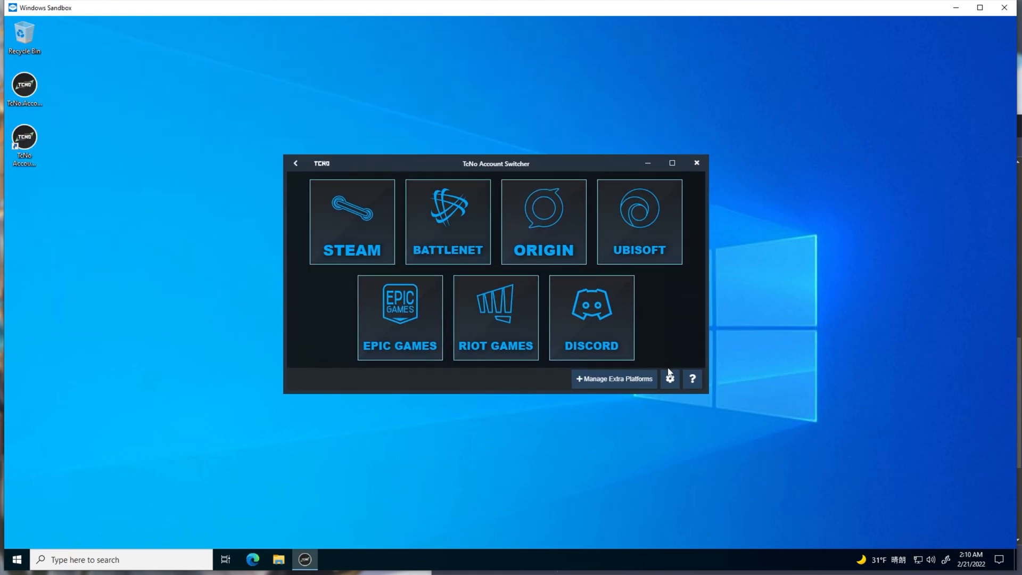
pyautogui.click(691, 379)
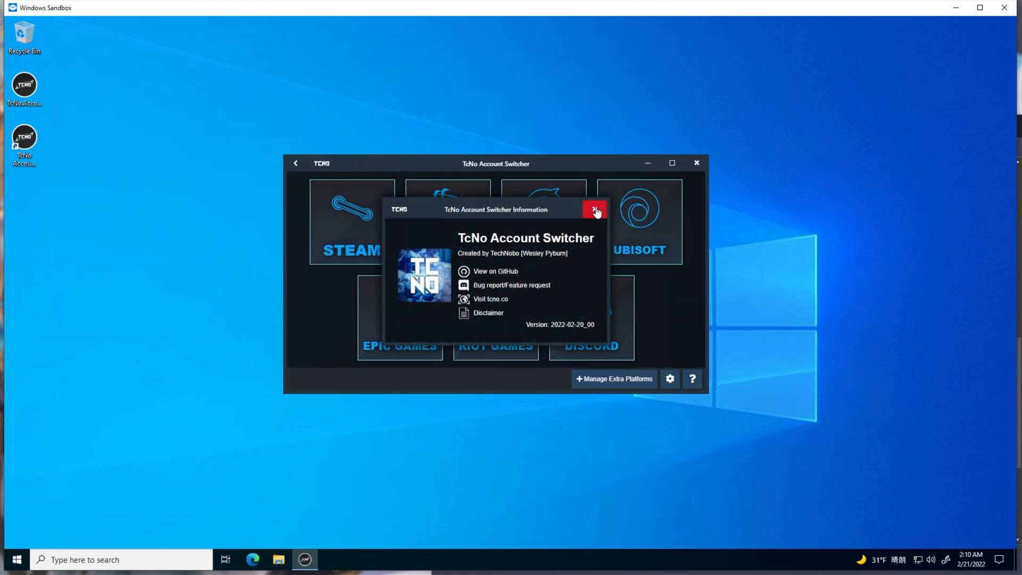
pyautogui.click(594, 210)
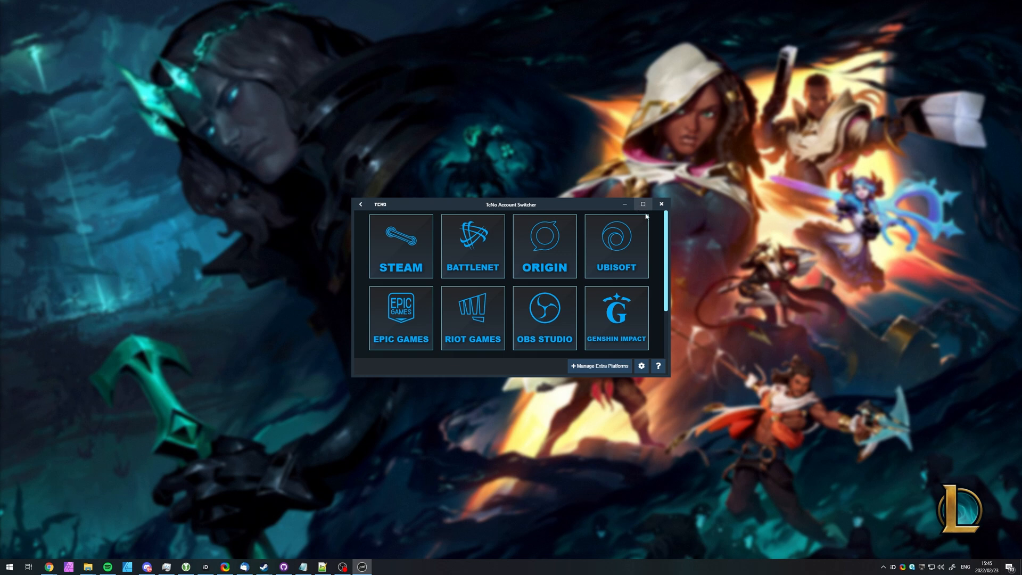
pyautogui.moveTo(662, 233)
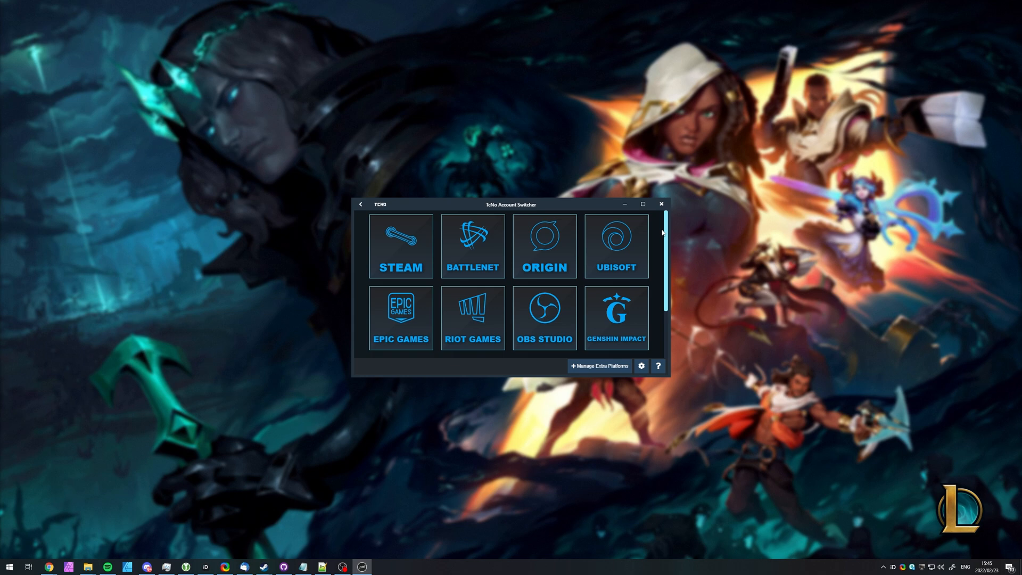
pyautogui.moveTo(680, 226)
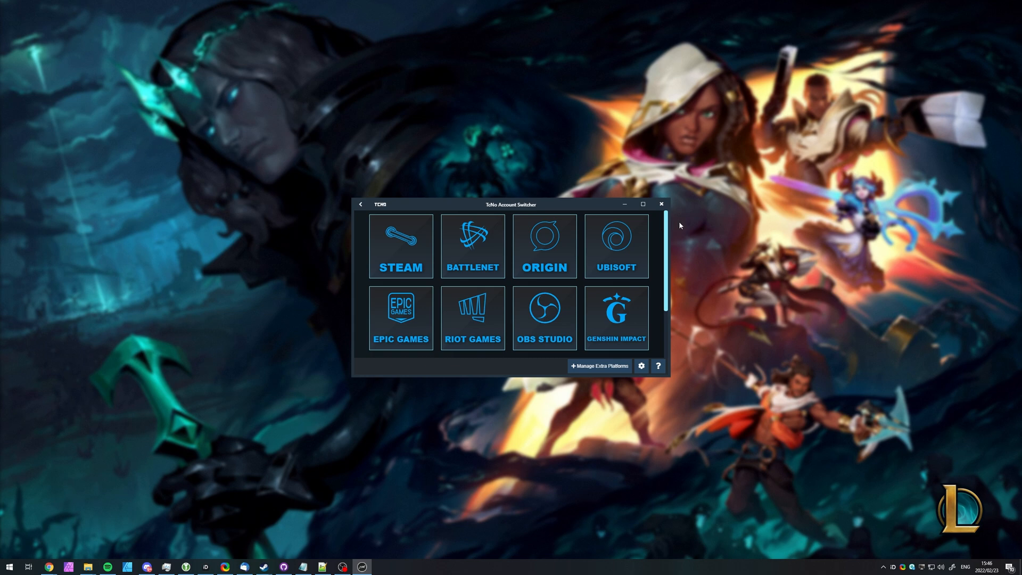